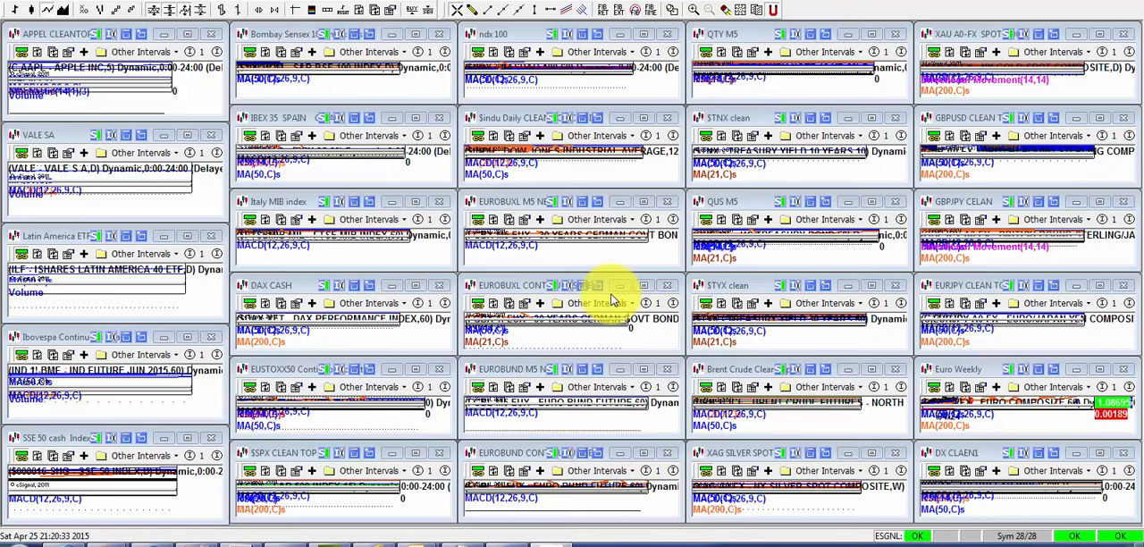
mouse_move(576, 288)
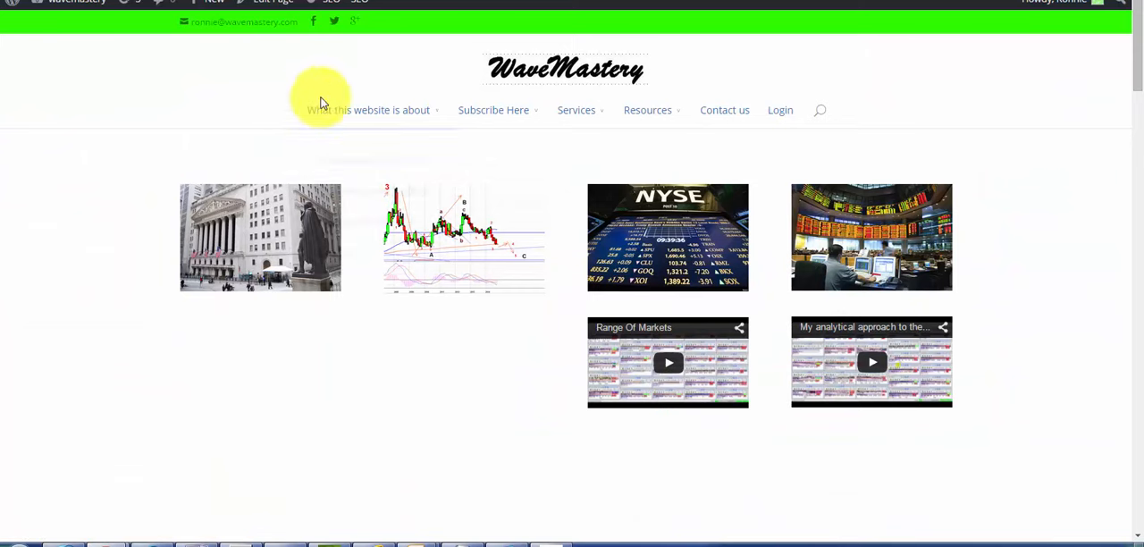
mouse_move(463, 411)
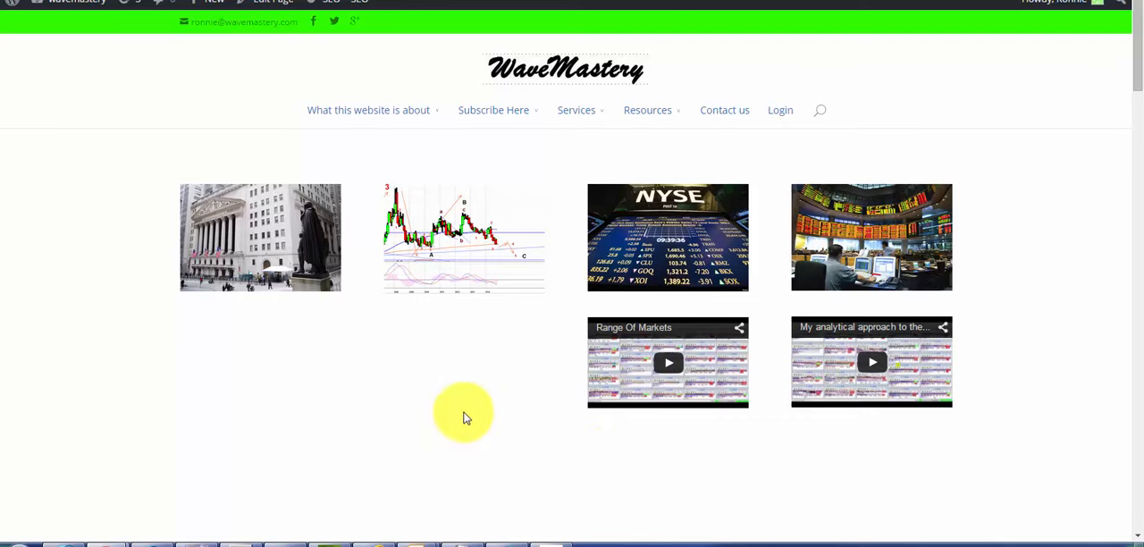
- Scroll through the home page and go to the Subscribe Here page with monthly pricing
scroll("down", 3)
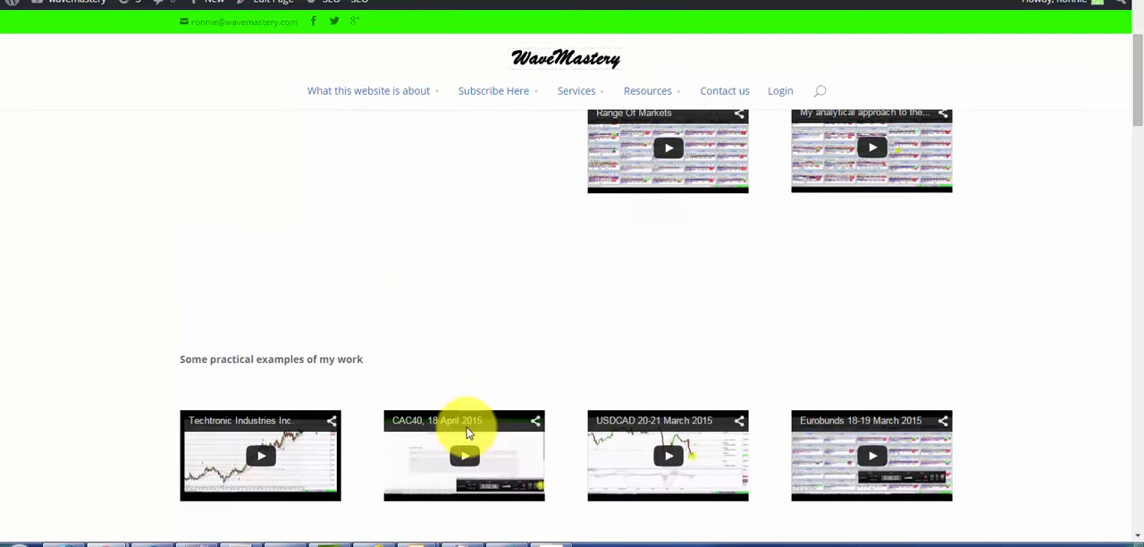
scroll("down", 3)
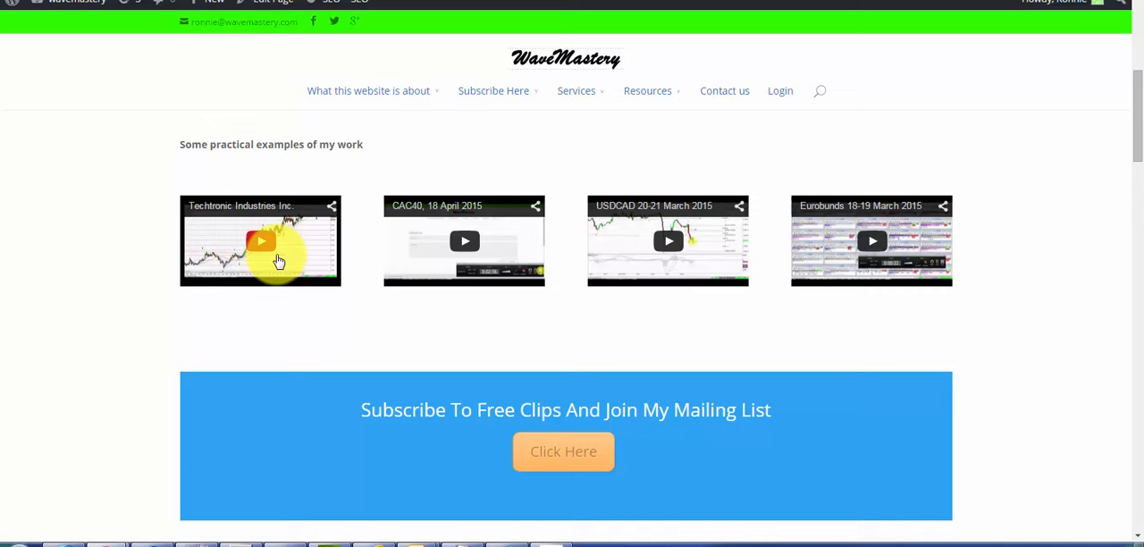
mouse_move(419, 273)
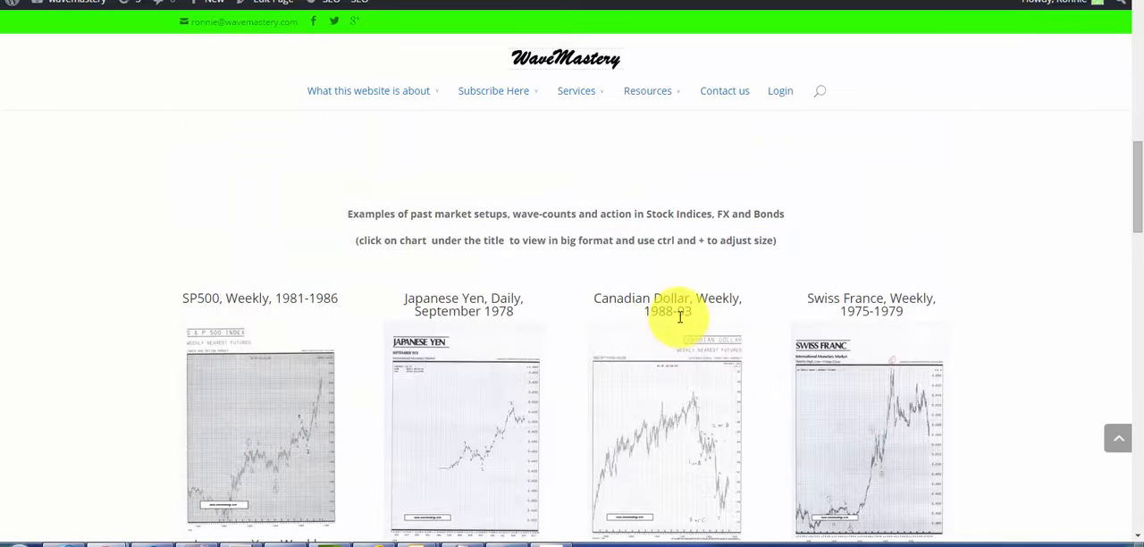
scroll("down", 3)
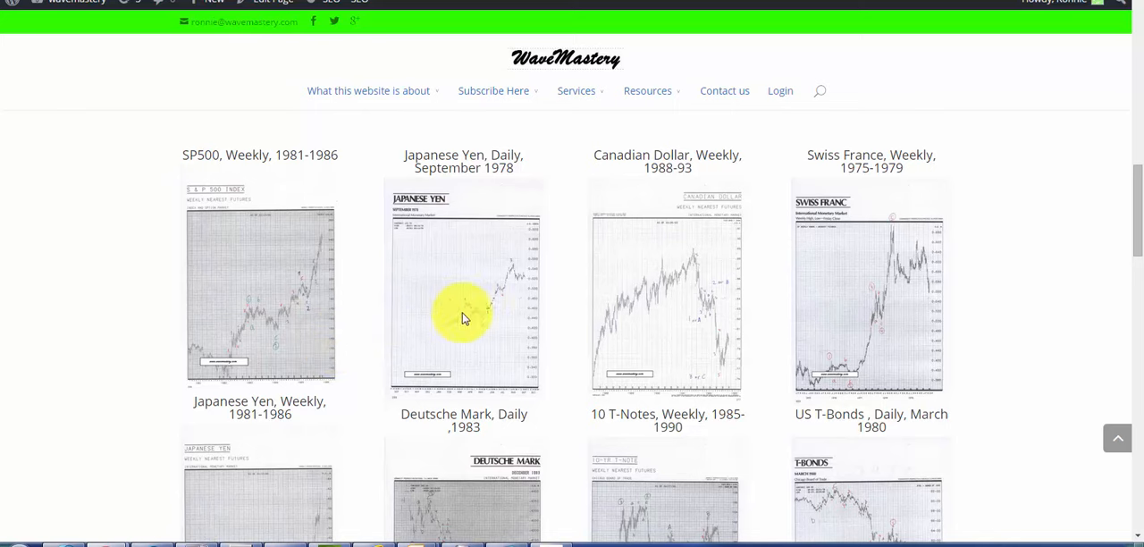
scroll("down", 3)
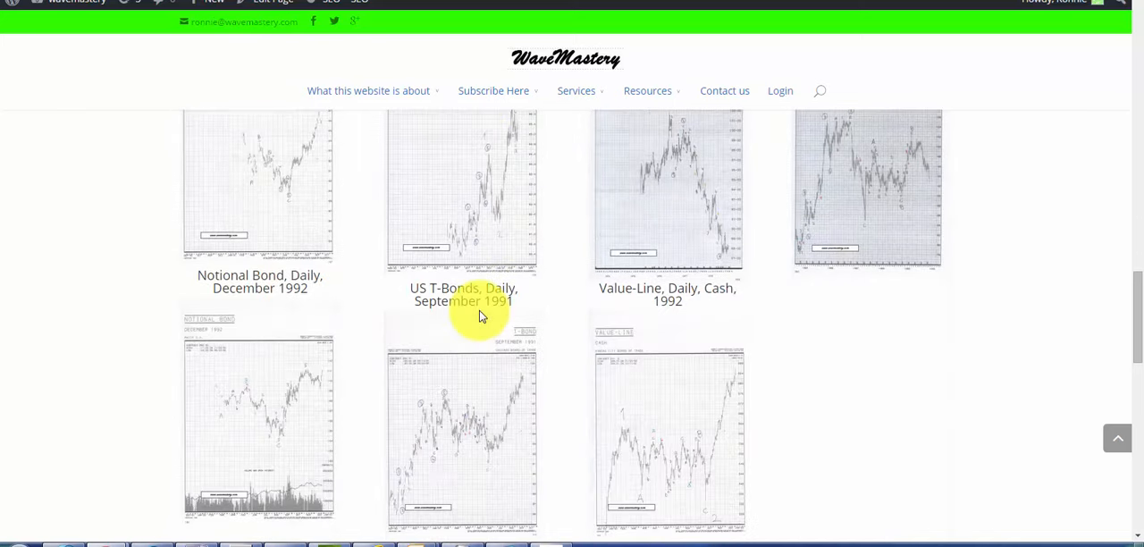
scroll("down", 3)
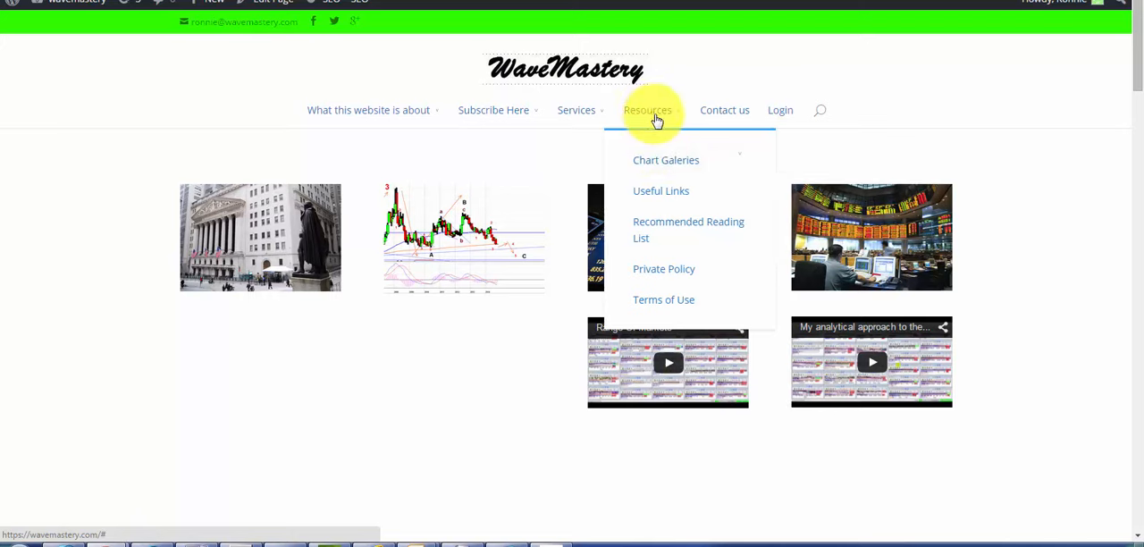
mouse_move(665, 161)
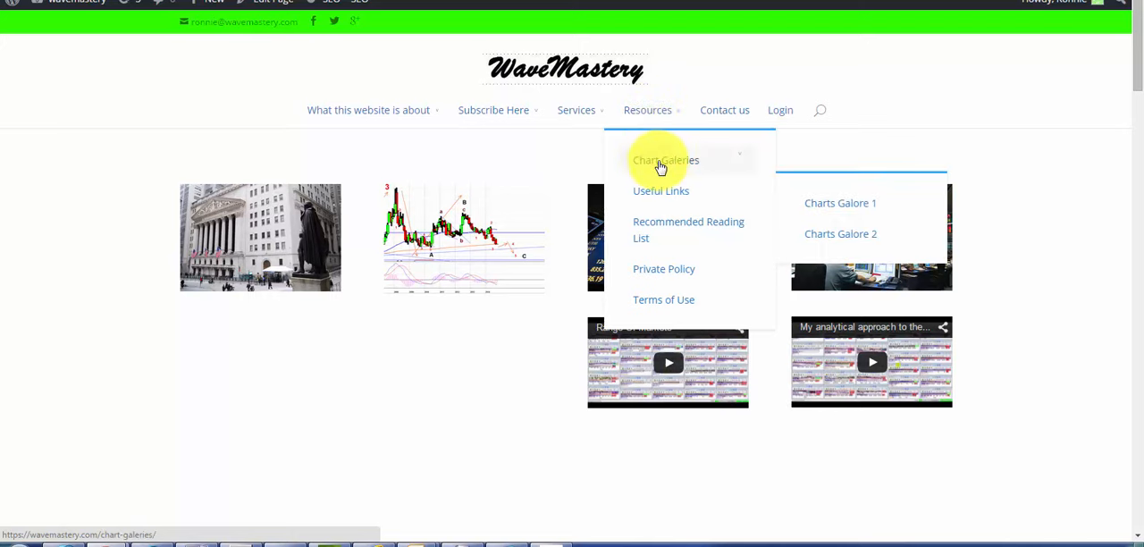
mouse_move(879, 207)
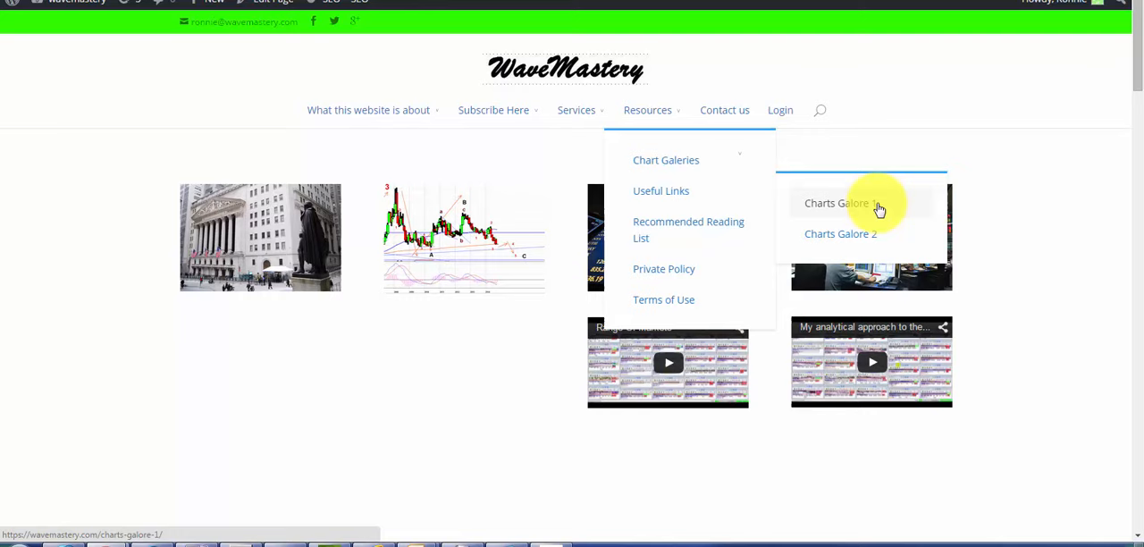
mouse_move(857, 212)
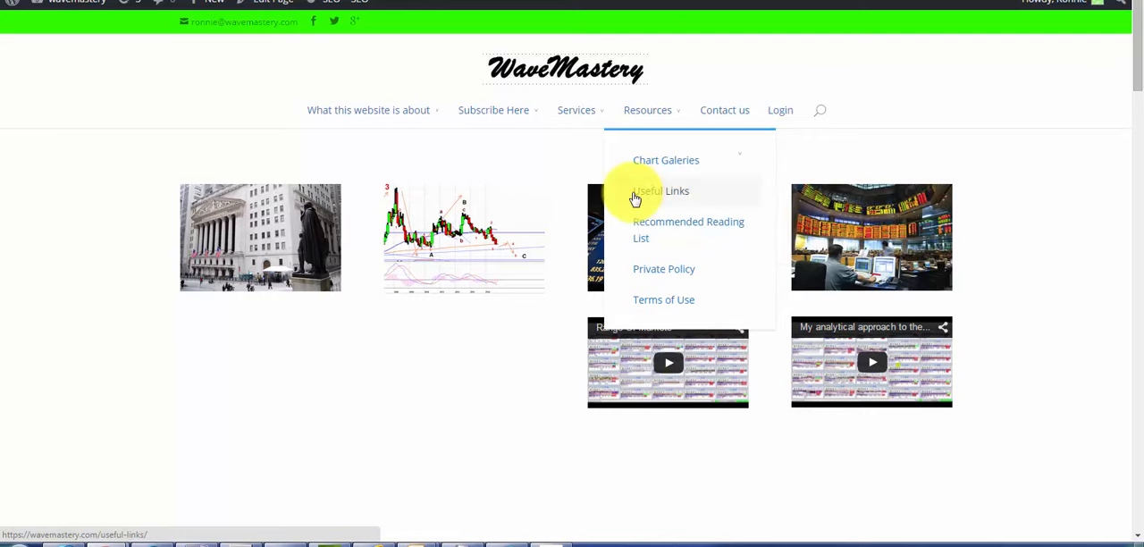
mouse_move(713, 229)
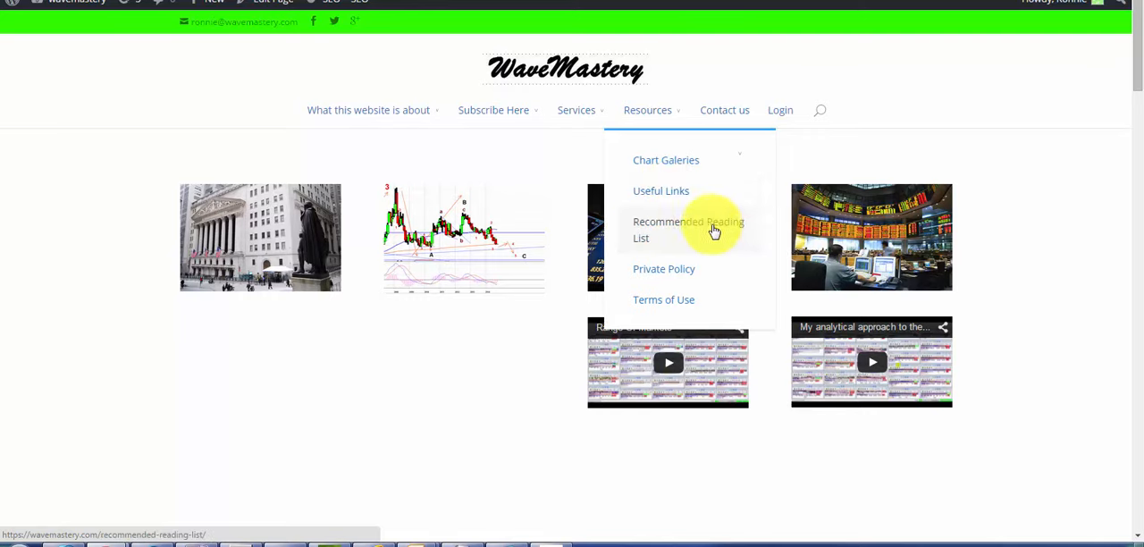
mouse_move(636, 307)
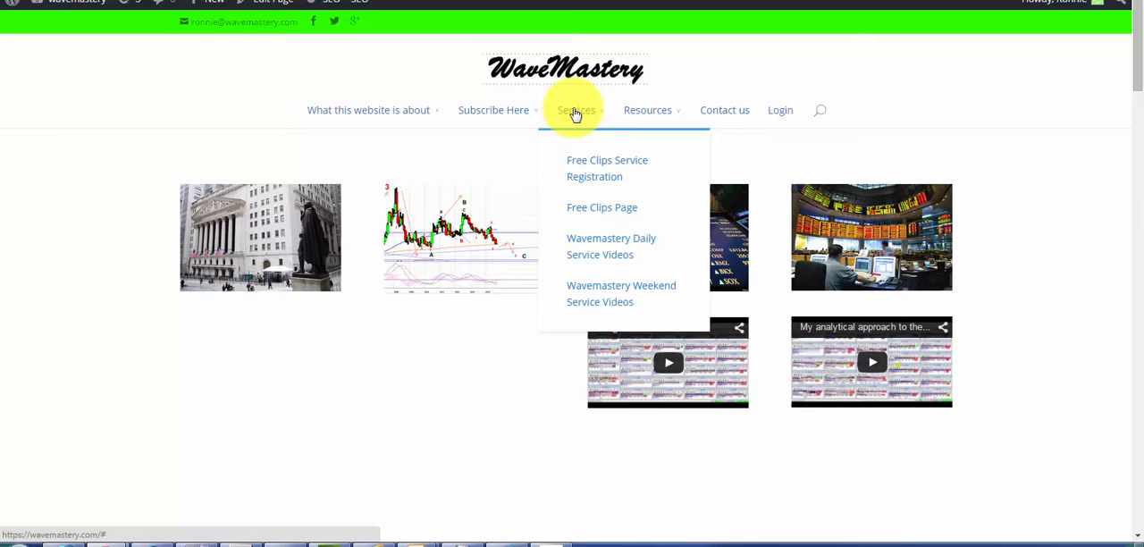
mouse_move(565, 116)
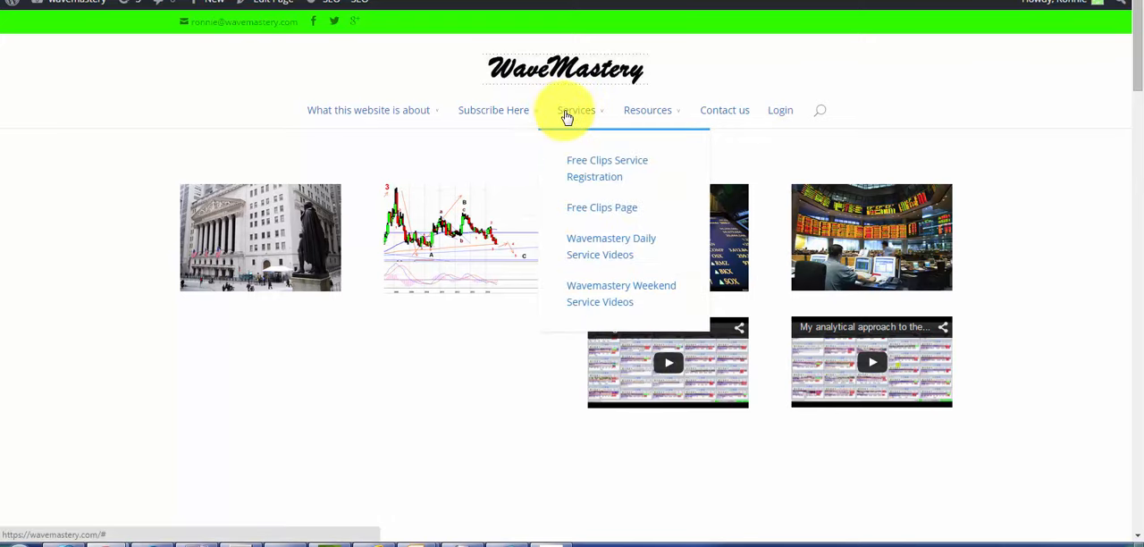
mouse_move(615, 170)
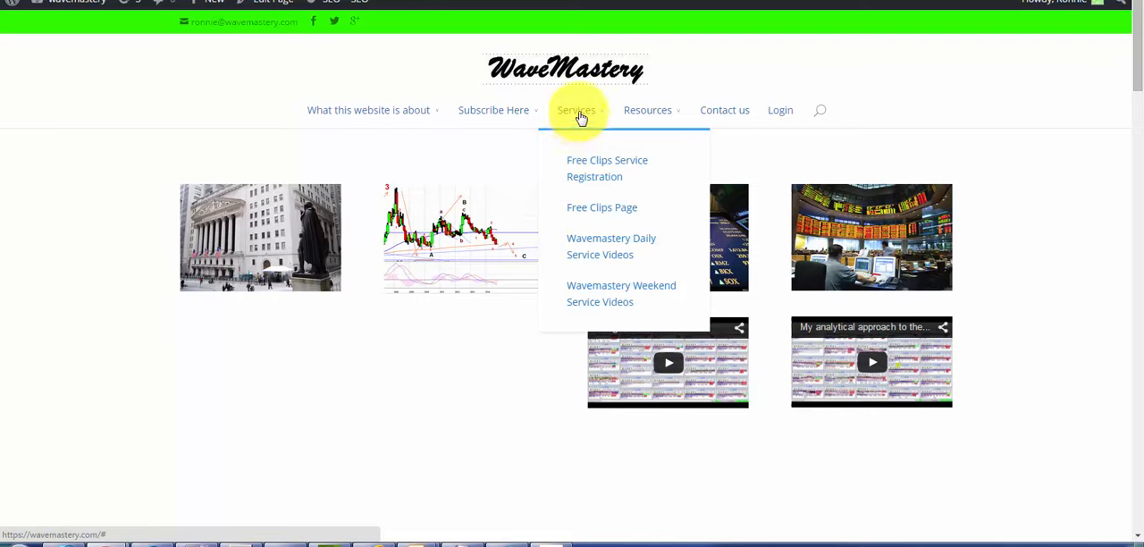
mouse_move(626, 247)
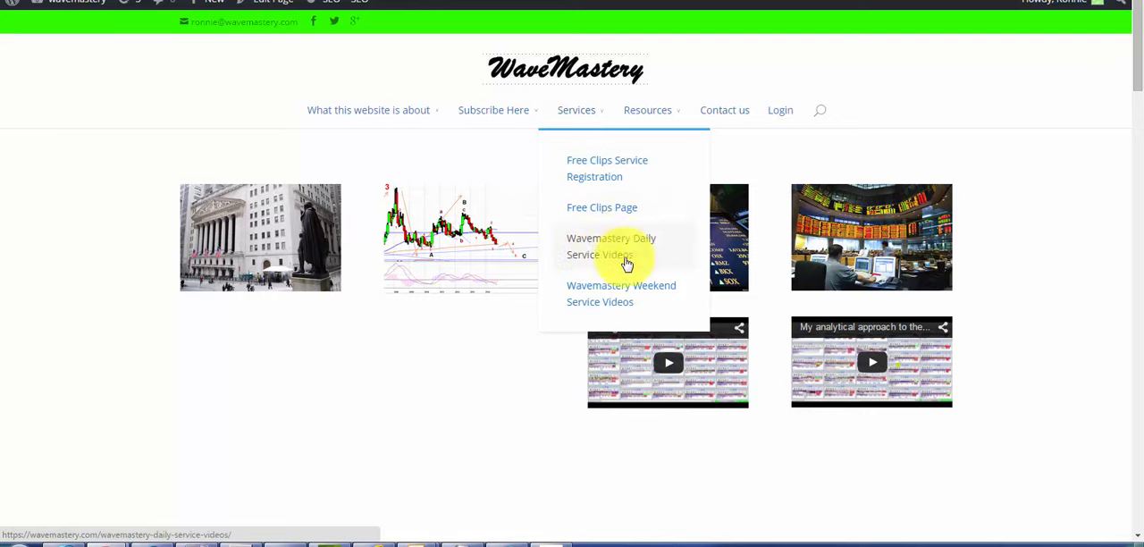
mouse_move(660, 293)
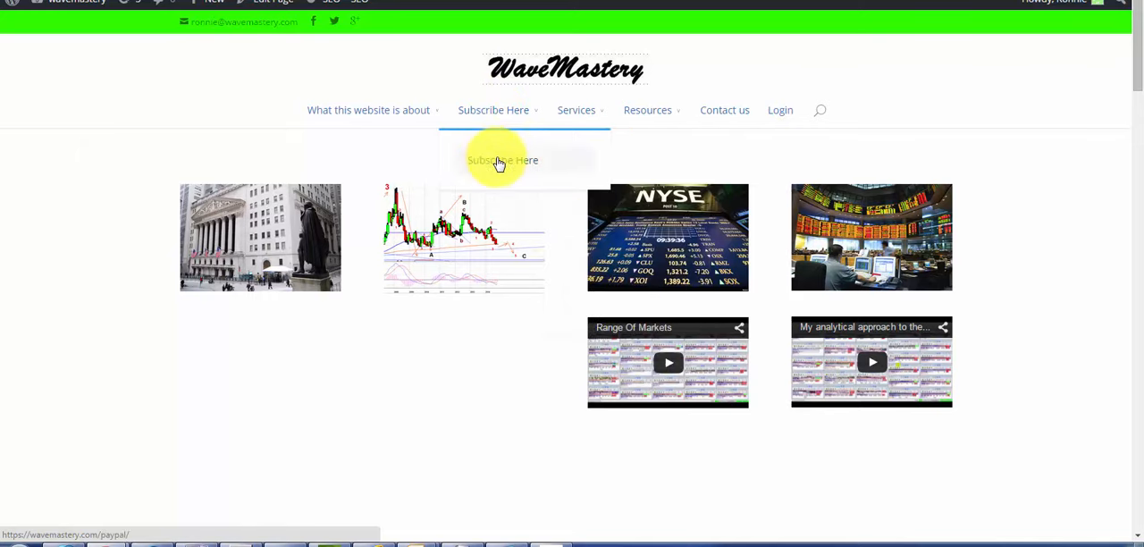
left_click(504, 161)
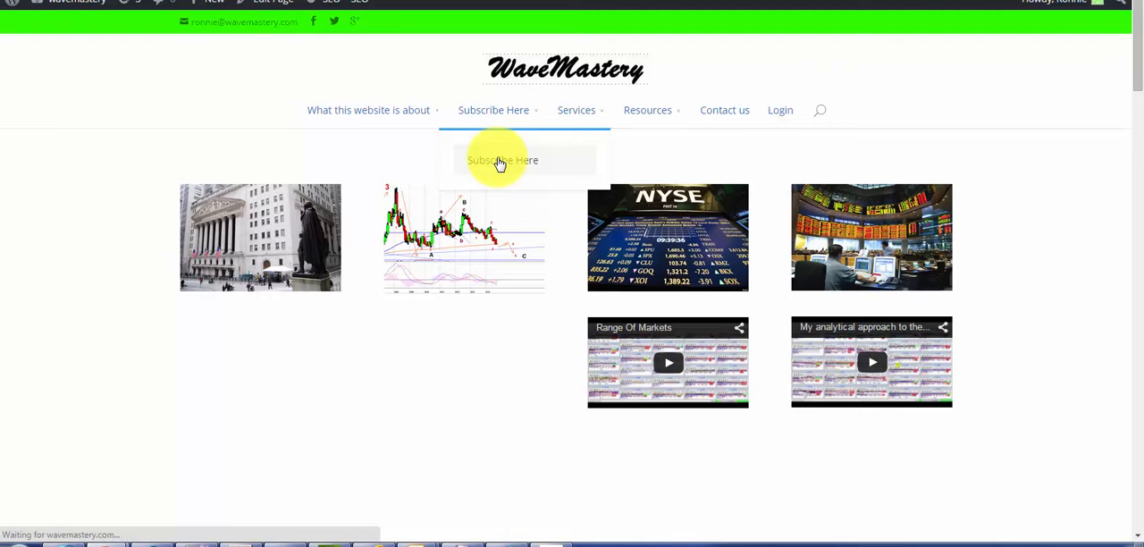
left_click(503, 161)
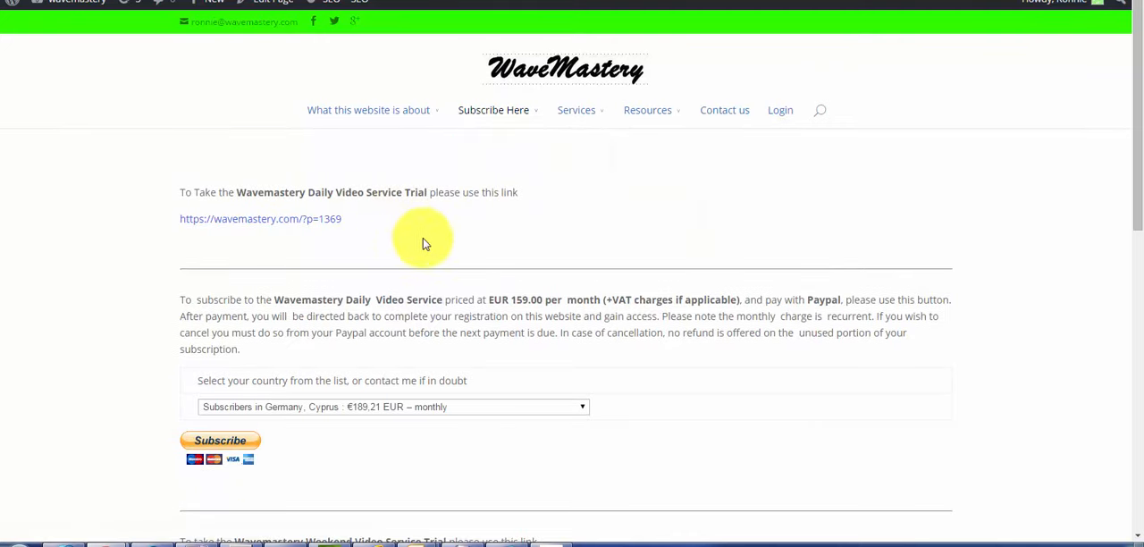
mouse_move(225, 211)
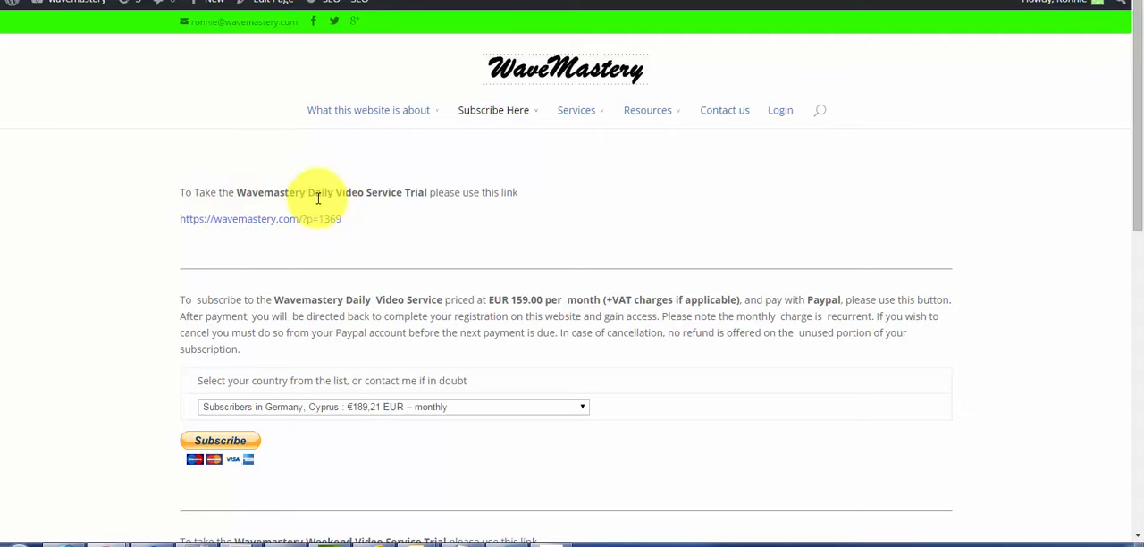
mouse_move(431, 208)
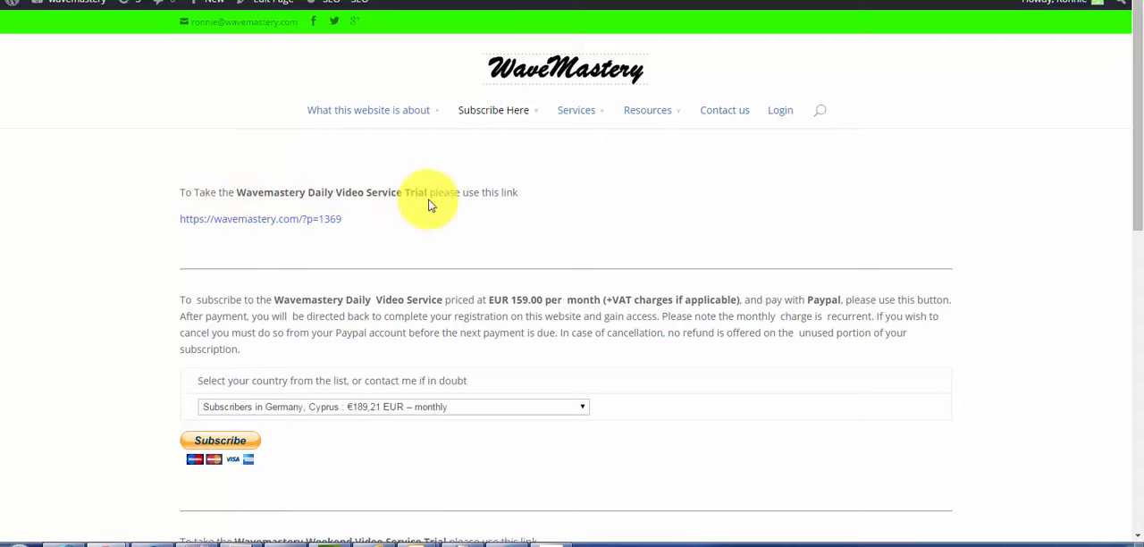
mouse_move(318, 224)
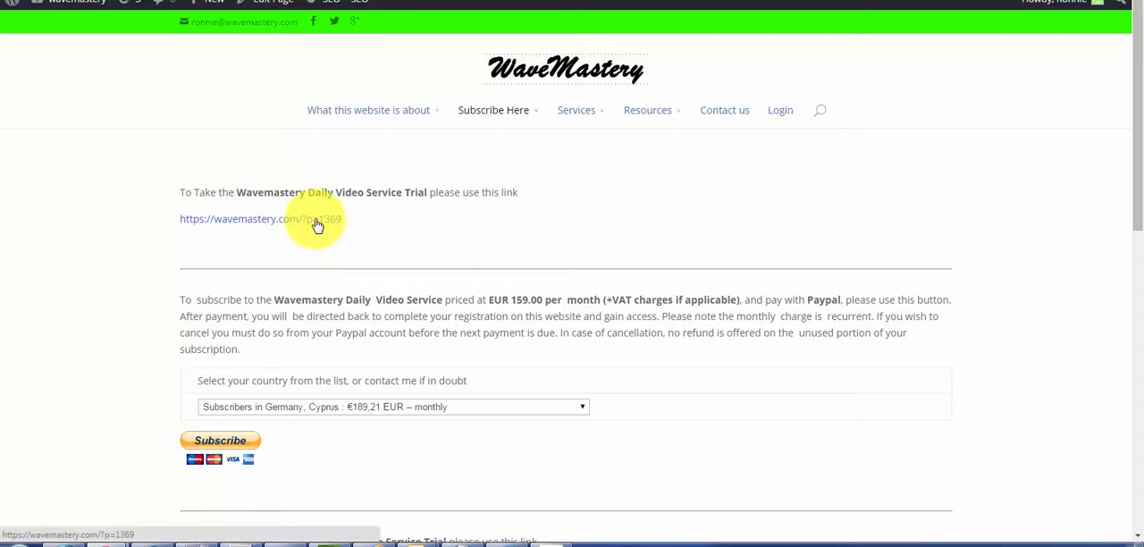
- Follow the daily video service trial link (7-day trial, EUR 2.99 via PayPal)
left_click(260, 218)
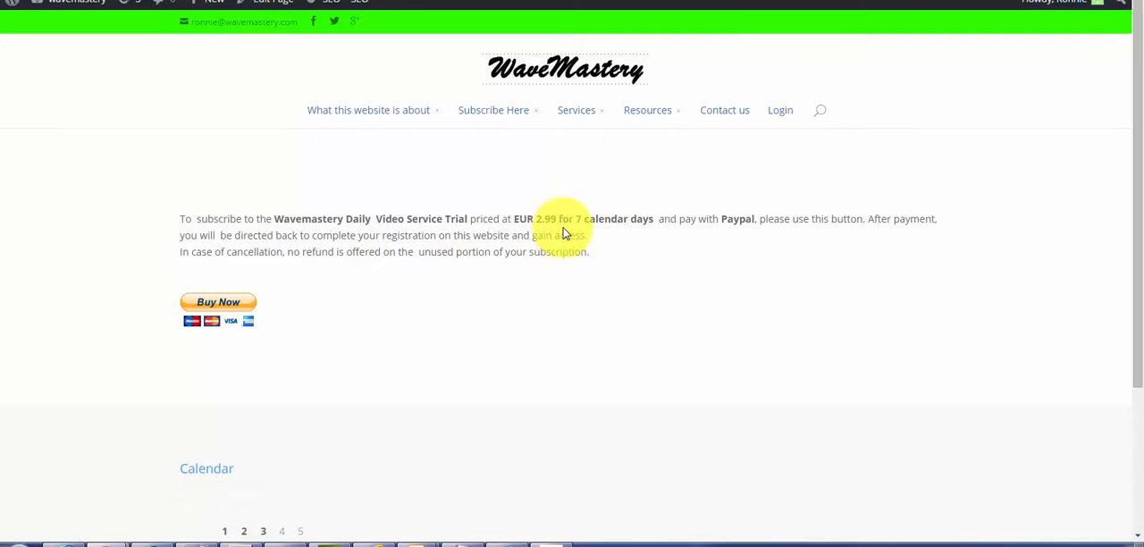
mouse_move(715, 250)
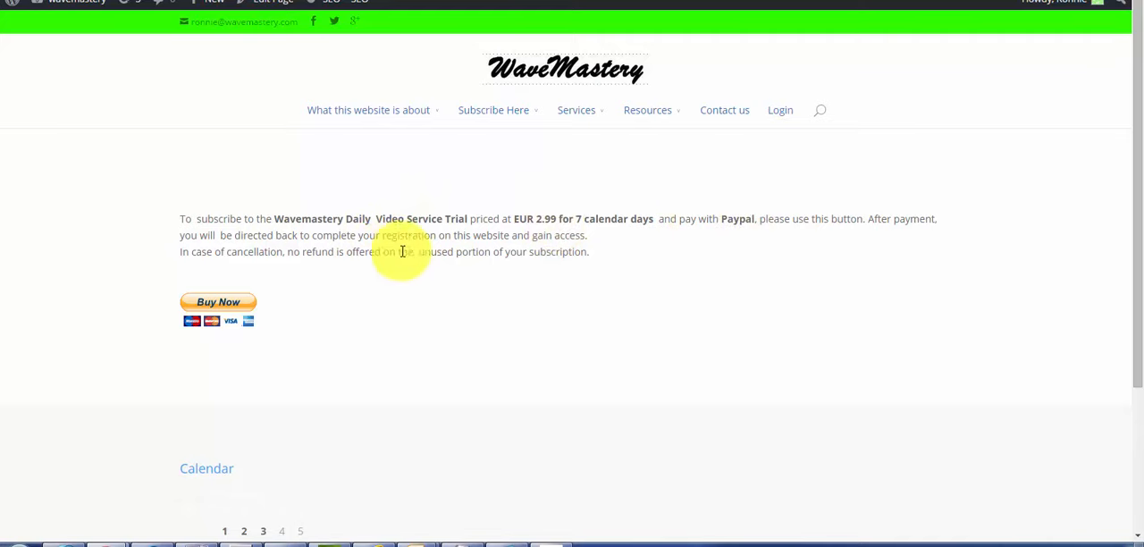
mouse_move(218, 312)
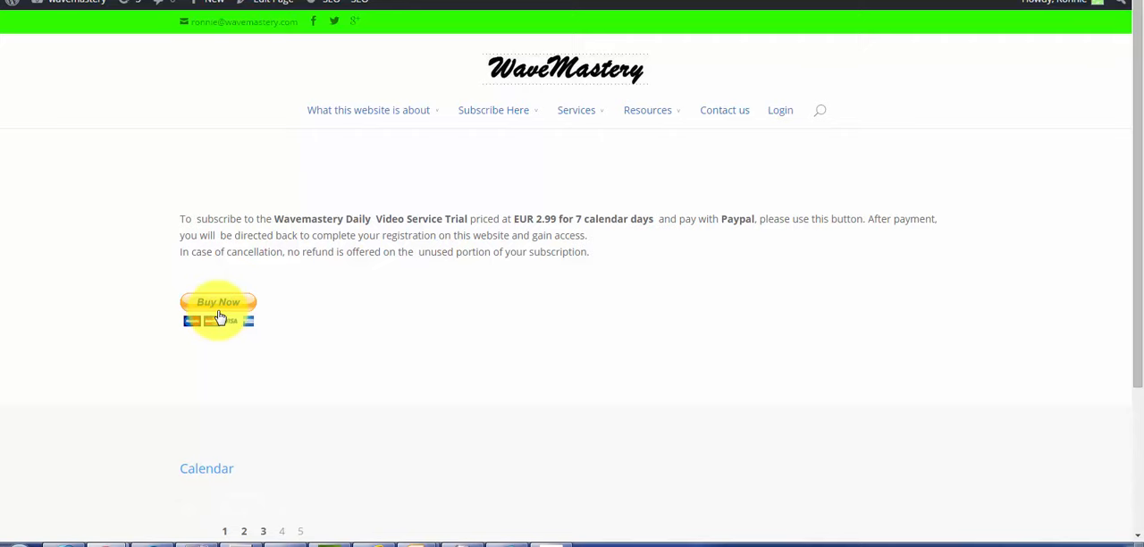
mouse_move(493, 286)
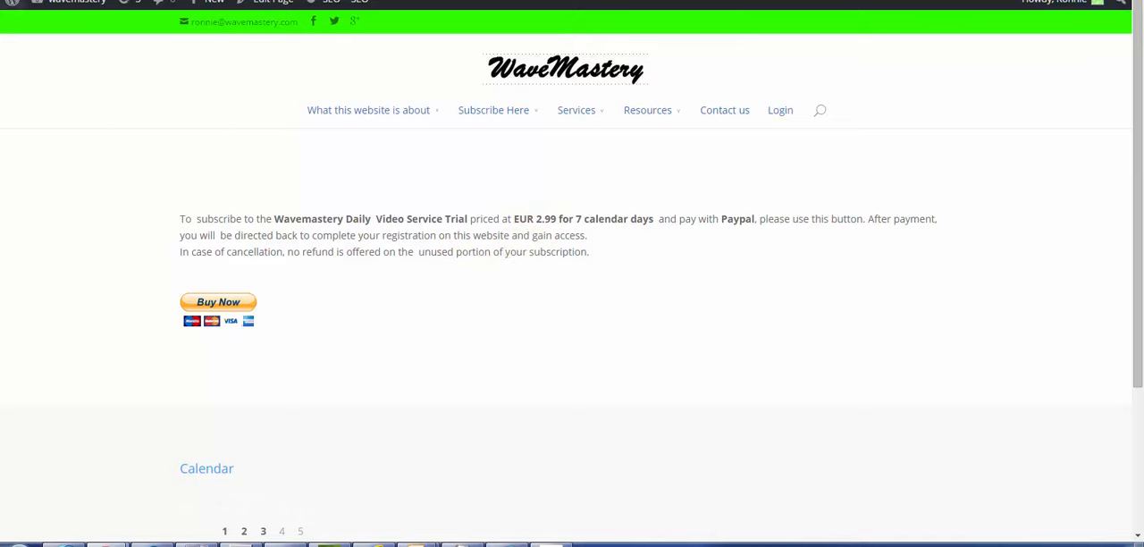
left_click(493, 111)
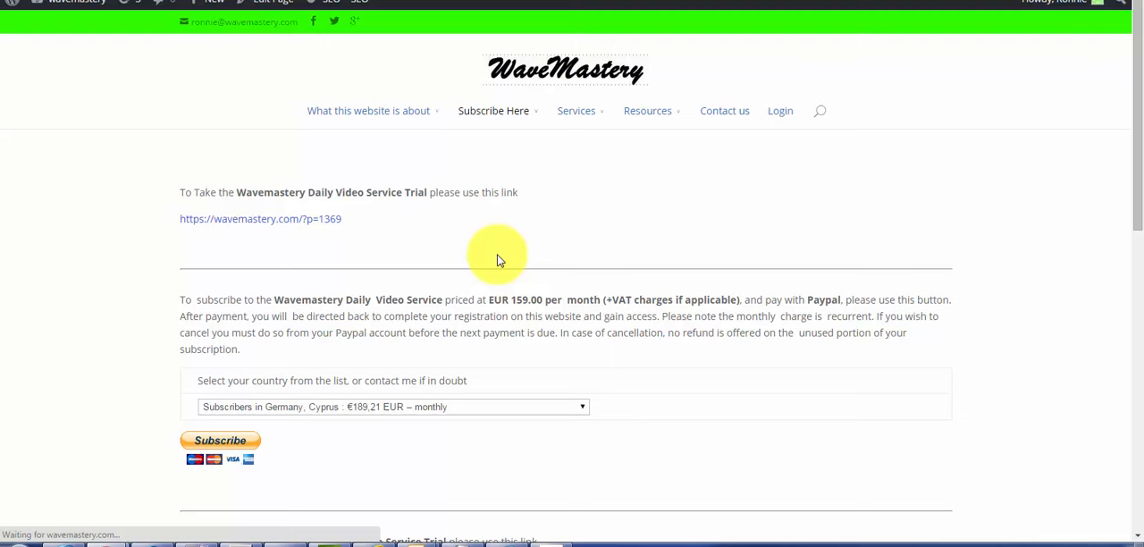
- Reach the Weekend Video Service Trial section and follow its wavemastery.com/?p=1371 link
scroll("down", 3)
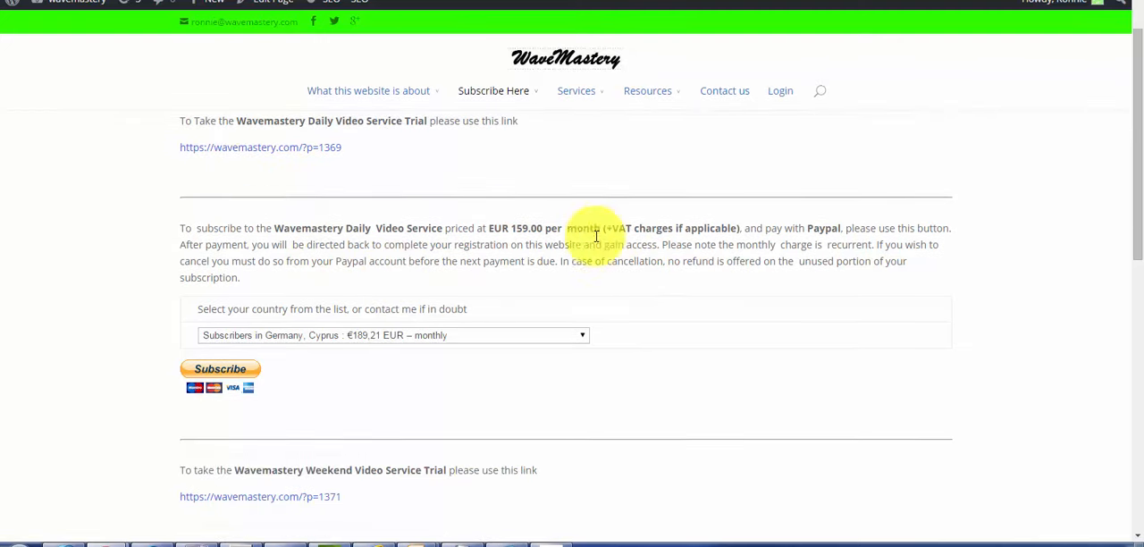
scroll("down", 3)
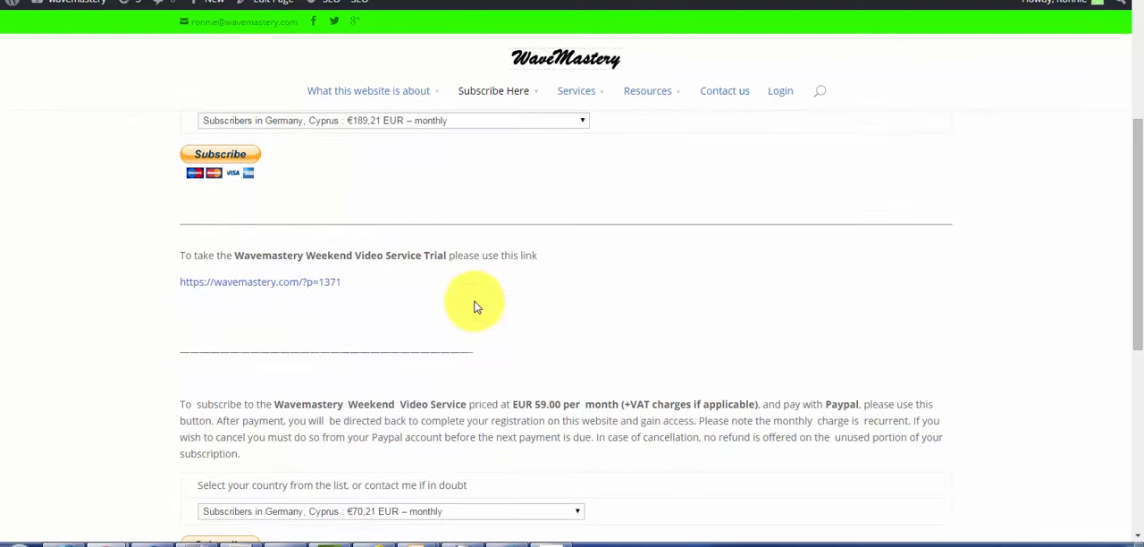
mouse_move(318, 268)
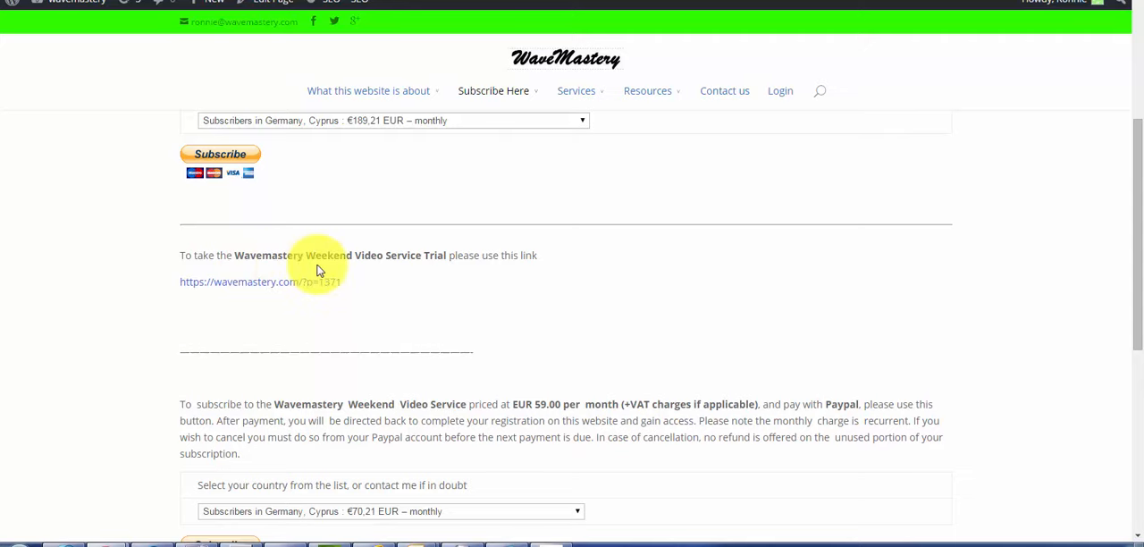
mouse_move(436, 270)
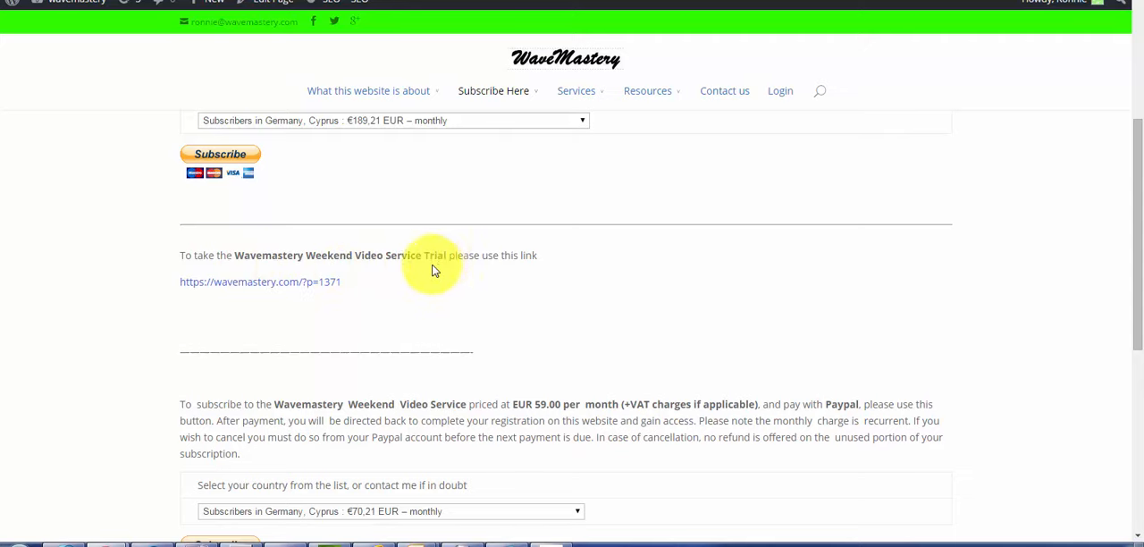
left_click(261, 281)
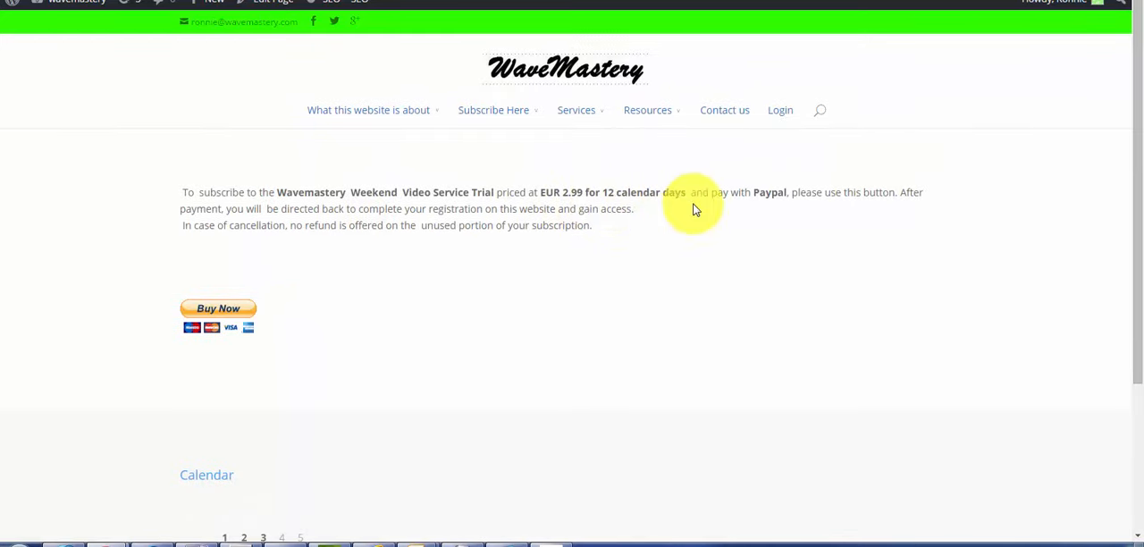
mouse_move(675, 205)
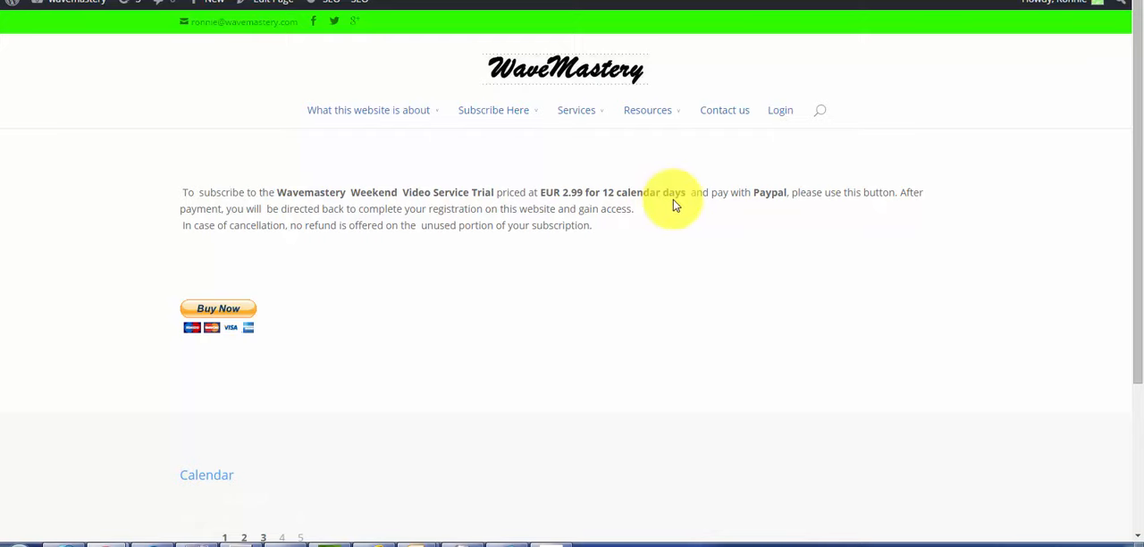
mouse_move(636, 208)
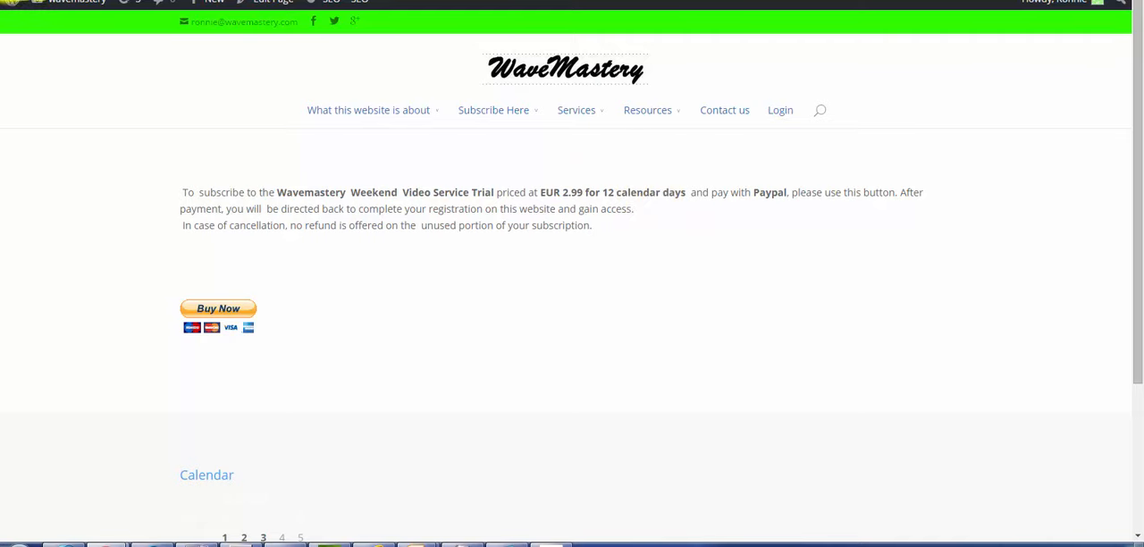
- Review the EUR 2.99 weekend trial offer before going back to the subscription page
scroll("down", 3)
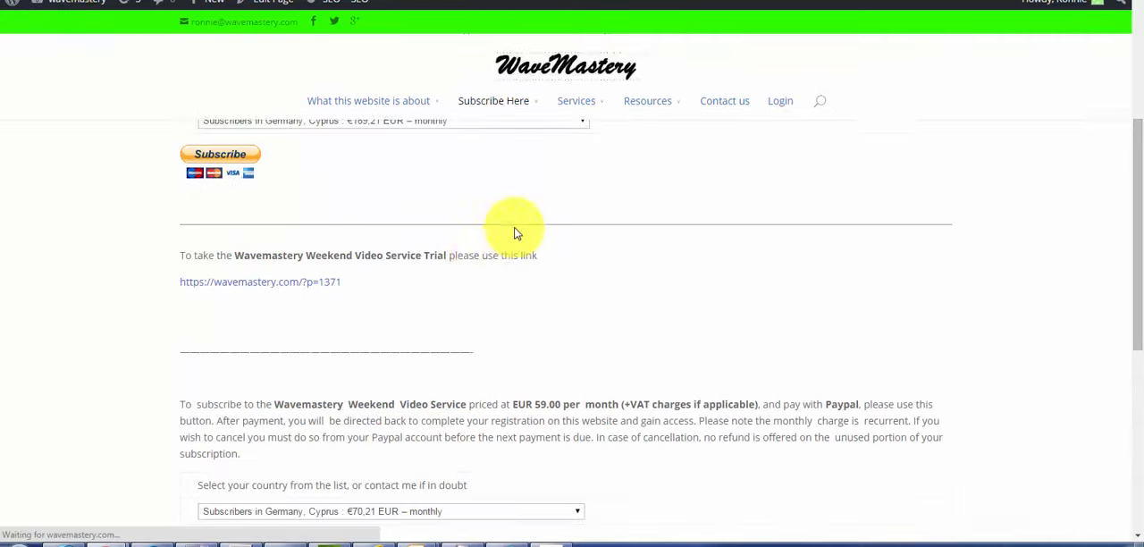
scroll("down", 3)
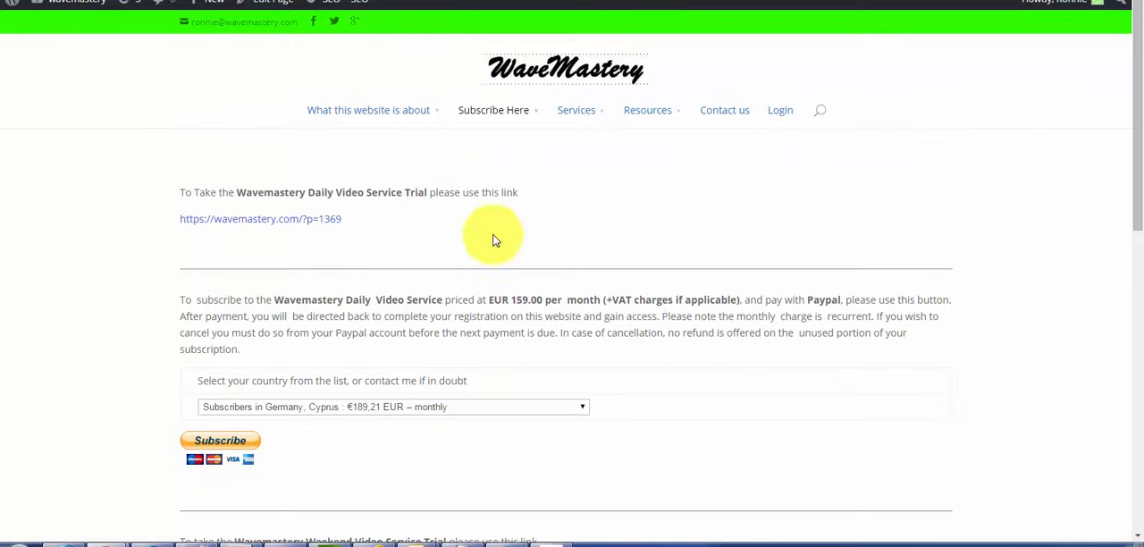
mouse_move(438, 109)
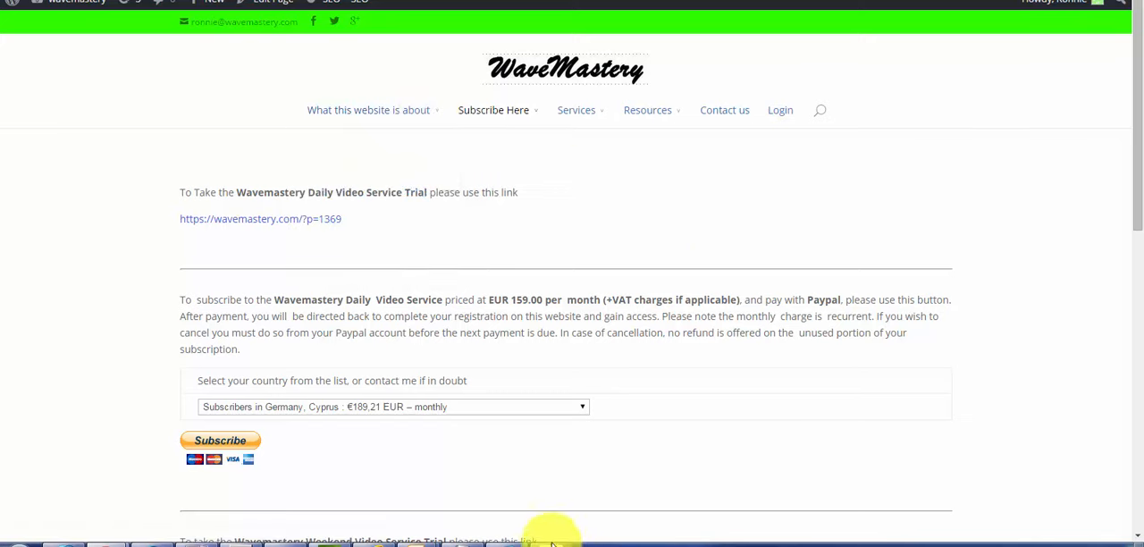
mouse_move(566, 266)
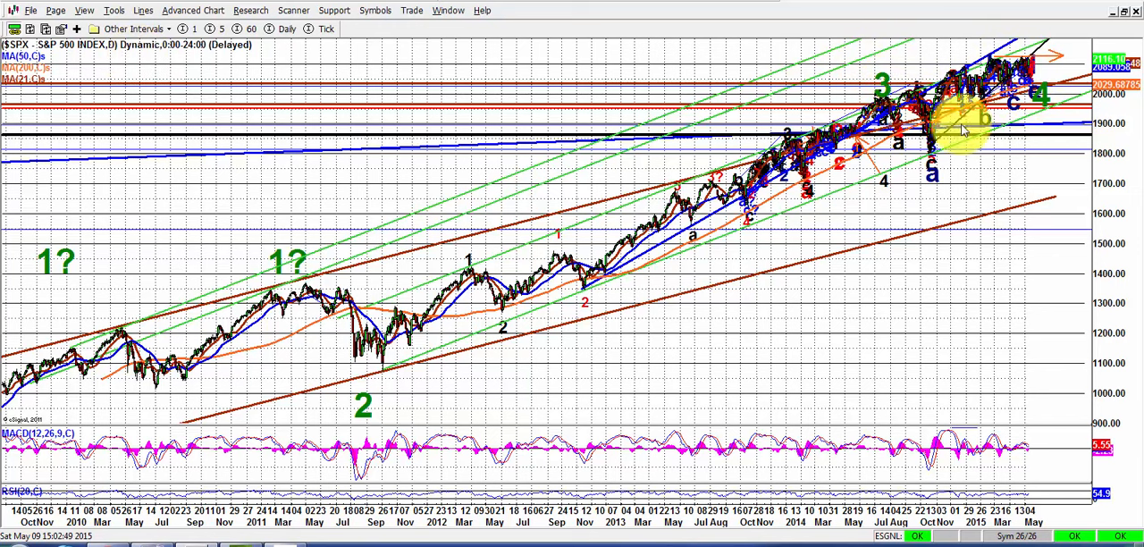
mouse_move(1015, 98)
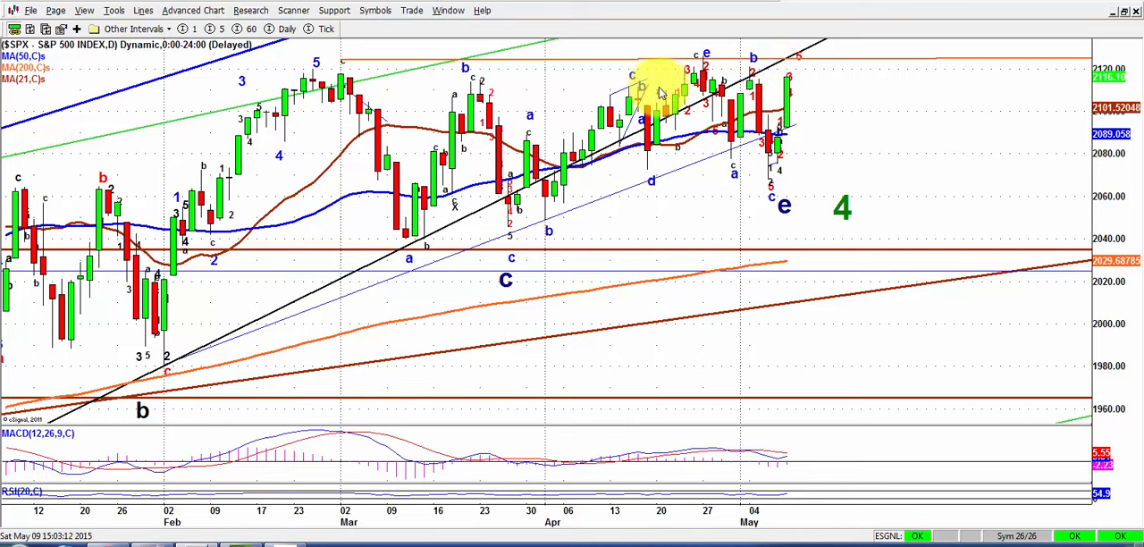
mouse_move(586, 121)
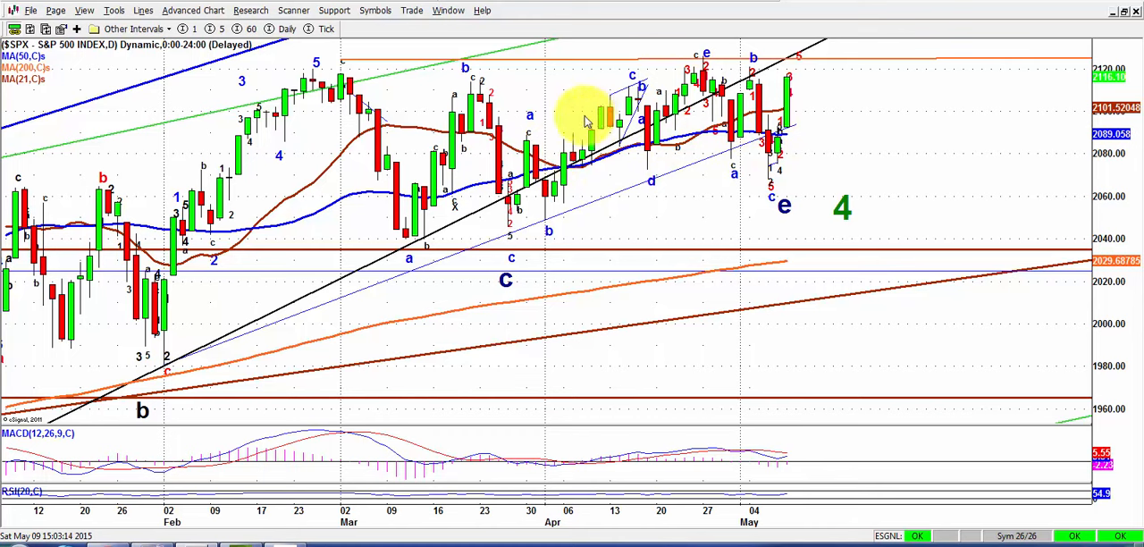
mouse_move(407, 206)
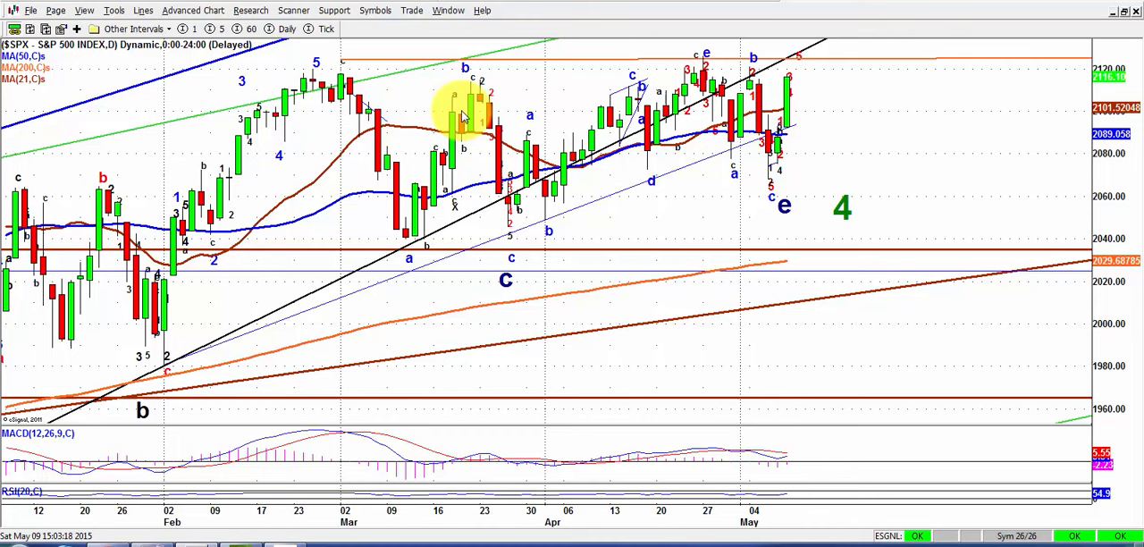
mouse_move(782, 140)
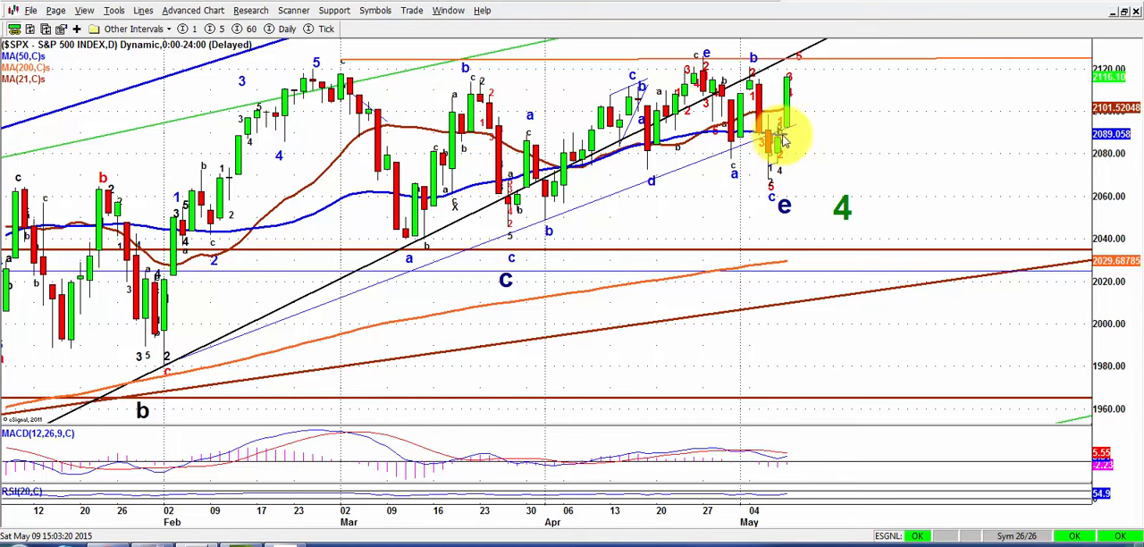
- Edit the lower rising trend line's colour to dark blue in the Trend Lines dialog
right_click(783, 134)
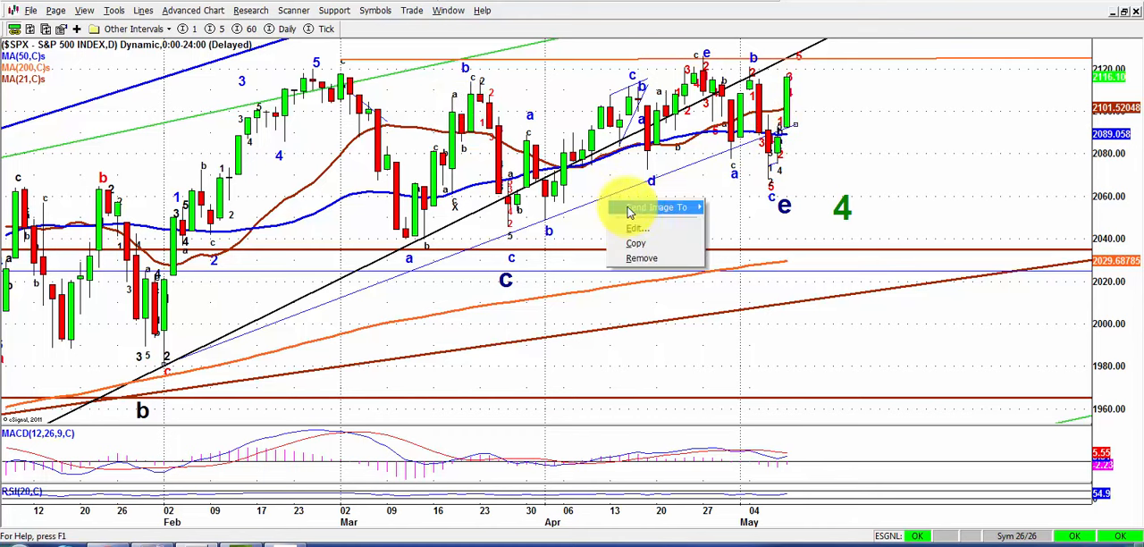
left_click(636, 229)
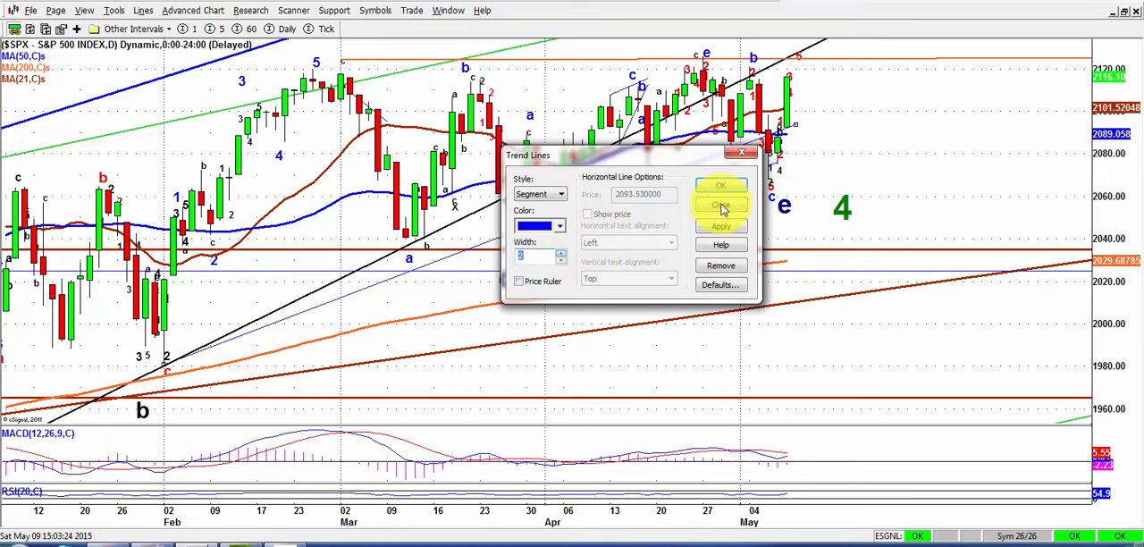
left_click(722, 205)
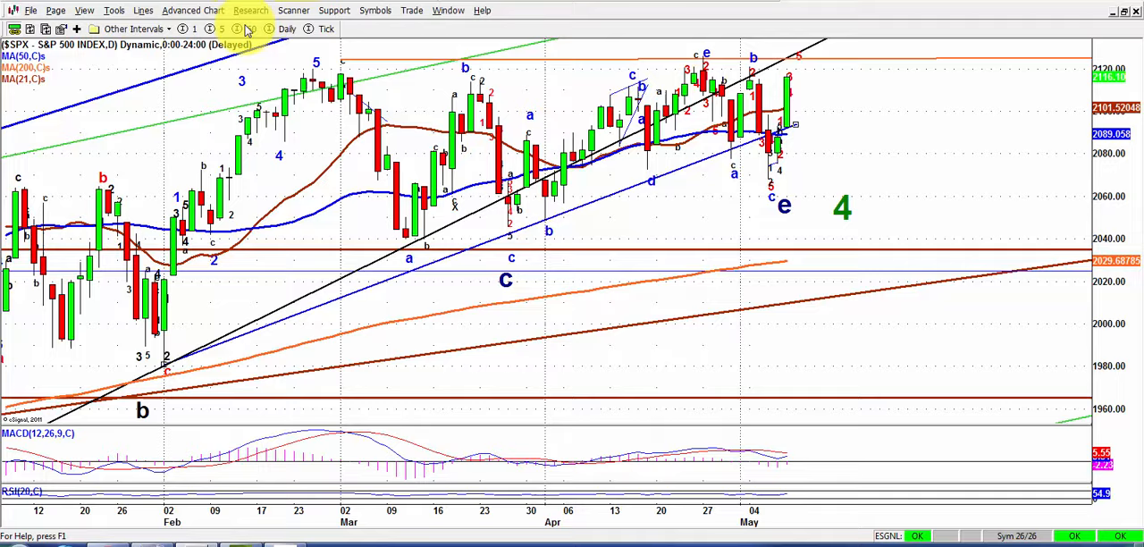
- View the S&P 500 on 60-minute bars, then return to daily bars
left_click(259, 29)
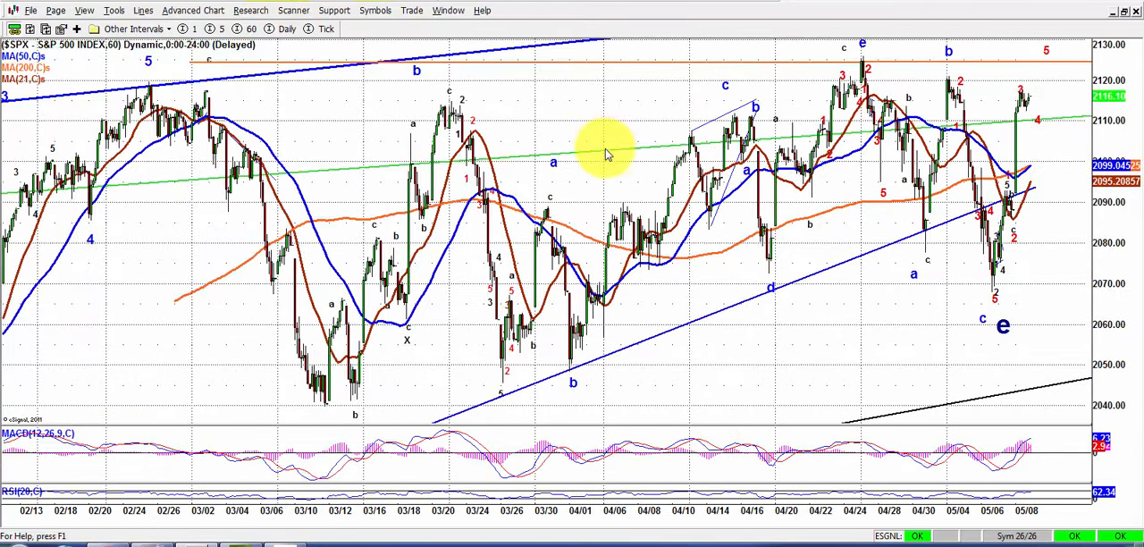
mouse_move(929, 93)
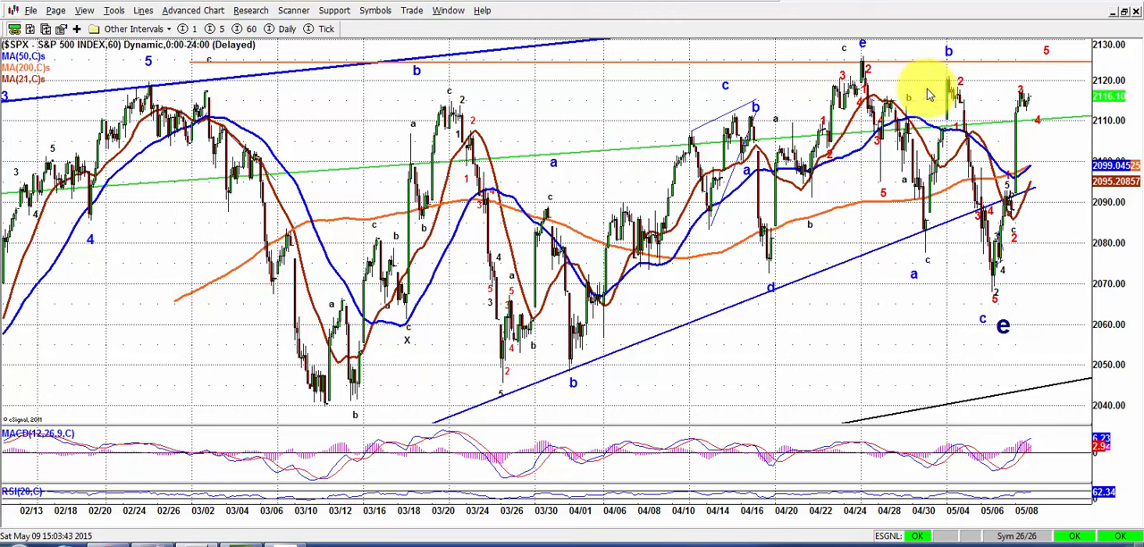
mouse_move(1015, 96)
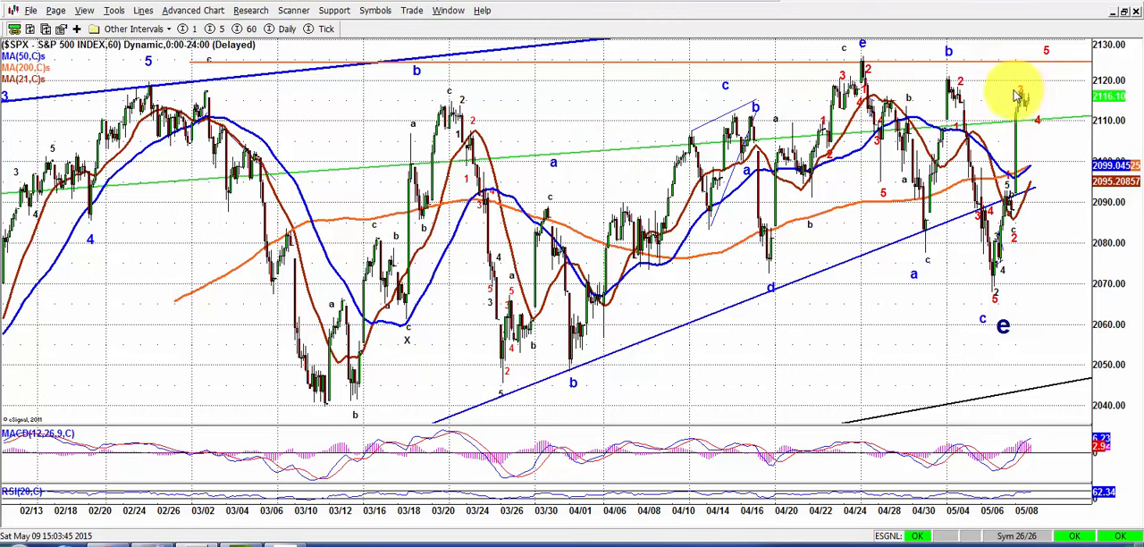
mouse_move(1082, 56)
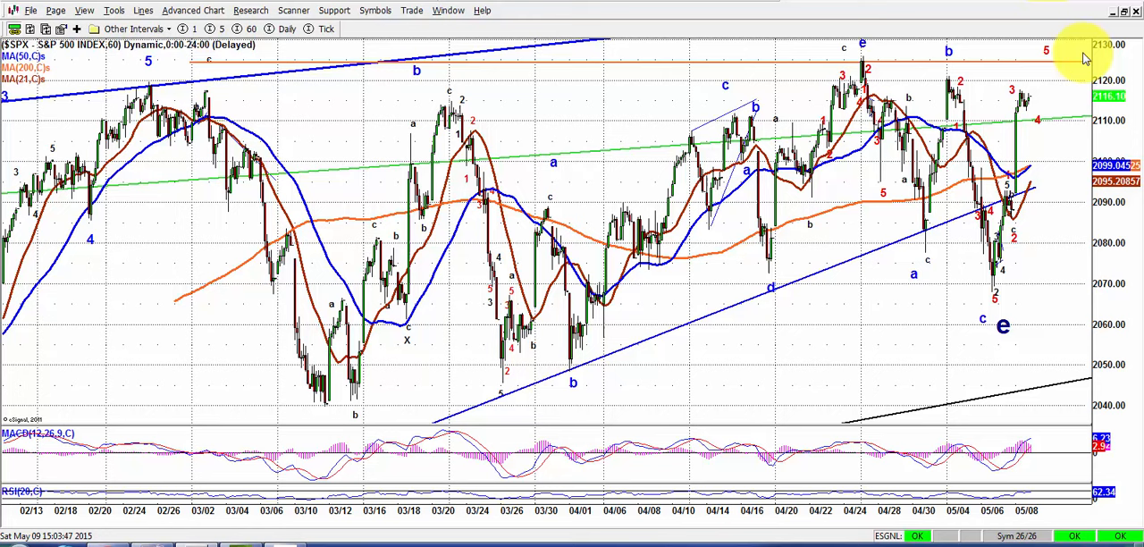
mouse_move(1033, 47)
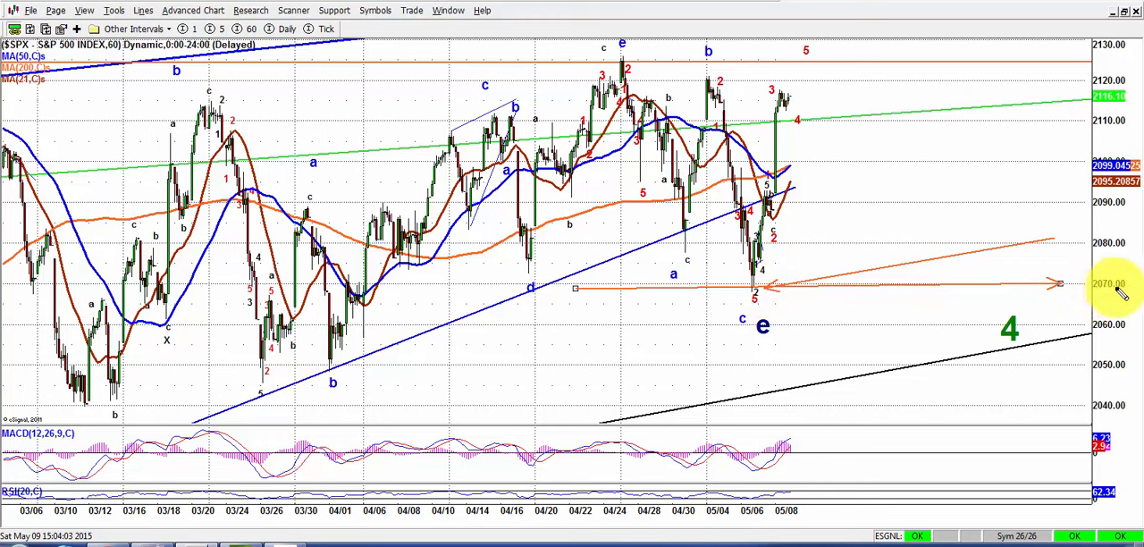
mouse_move(808, 170)
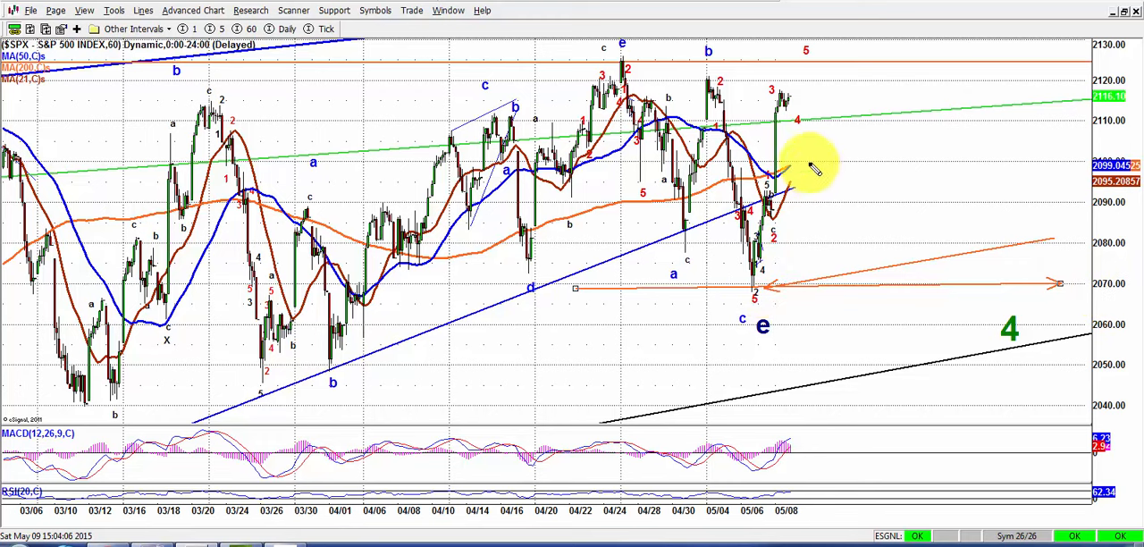
mouse_move(801, 71)
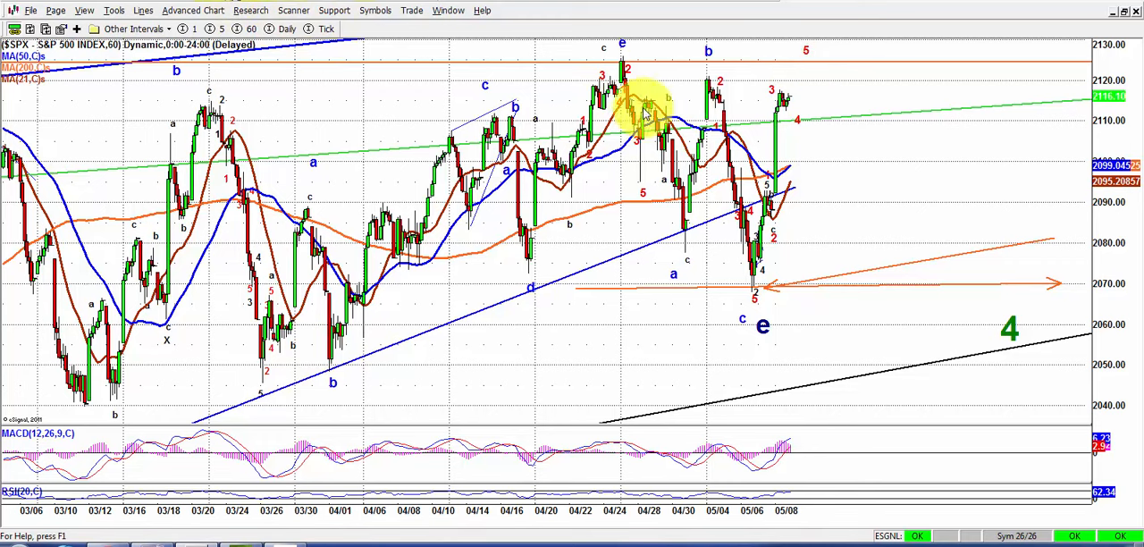
mouse_move(794, 110)
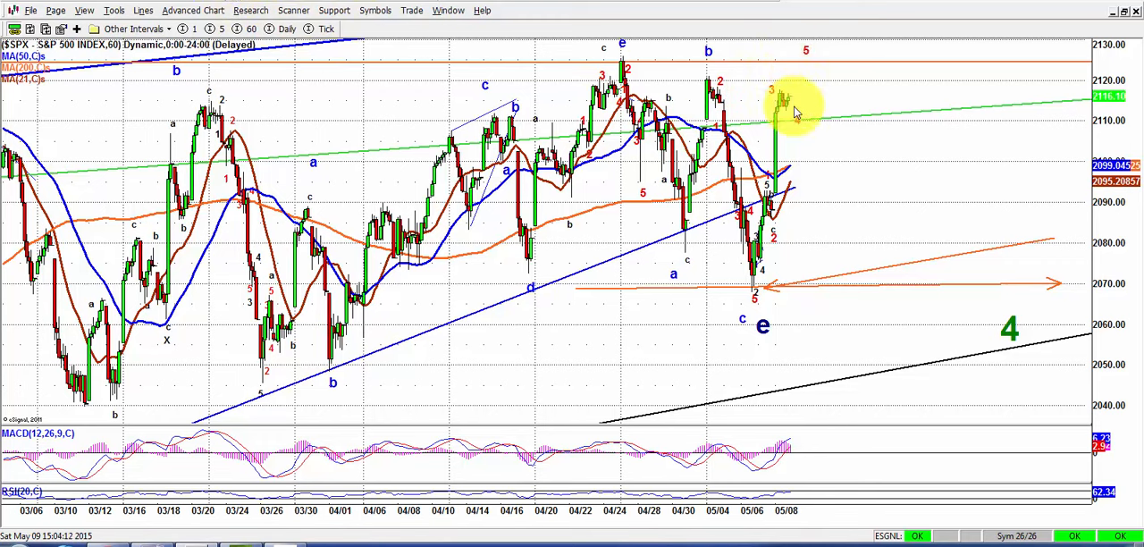
left_click(286, 29)
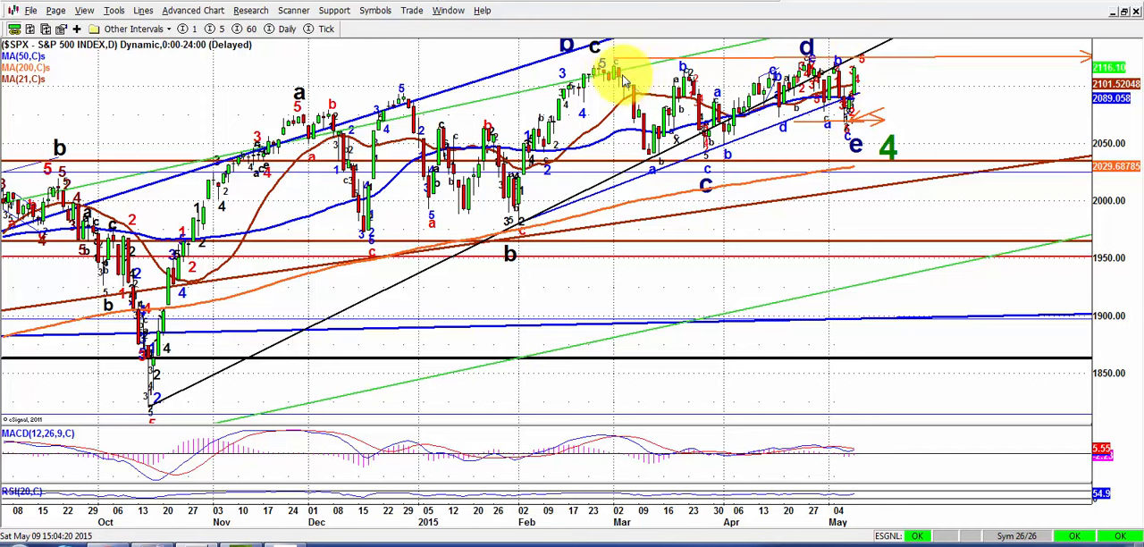
mouse_move(741, 62)
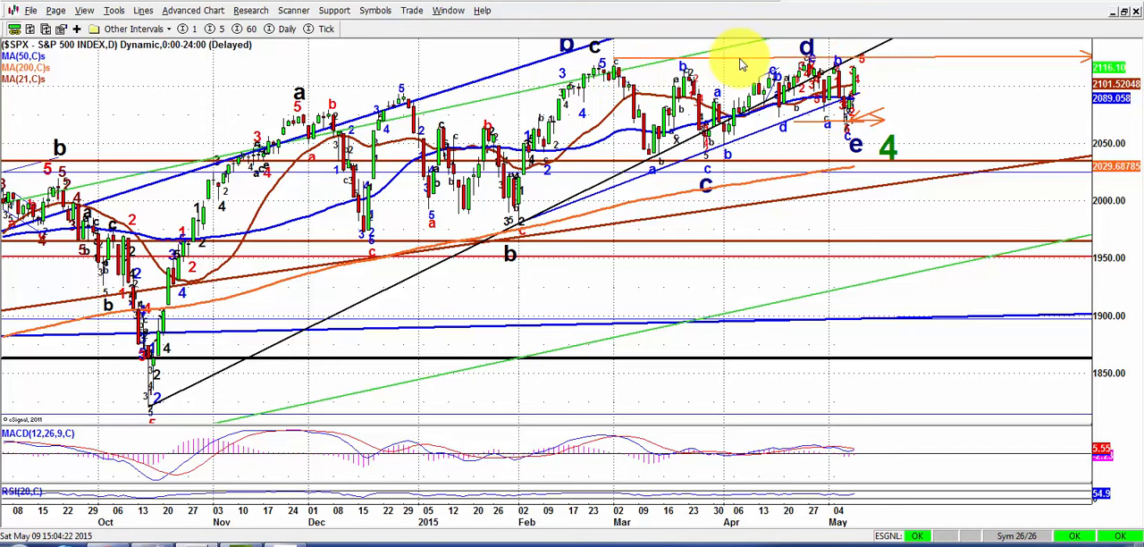